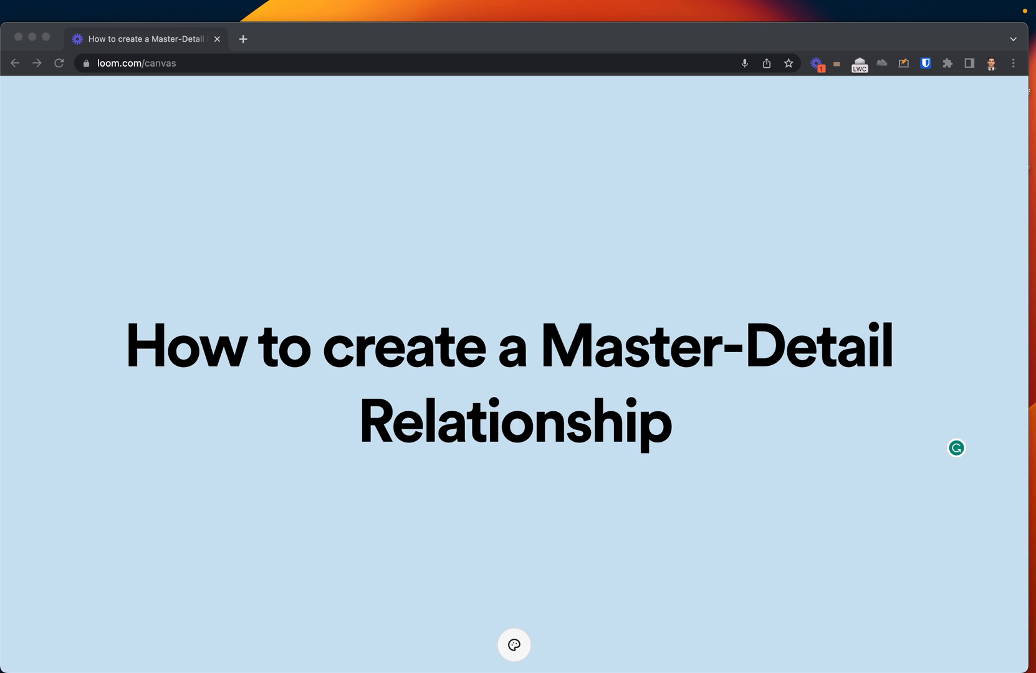
mouse_move(727, 38)
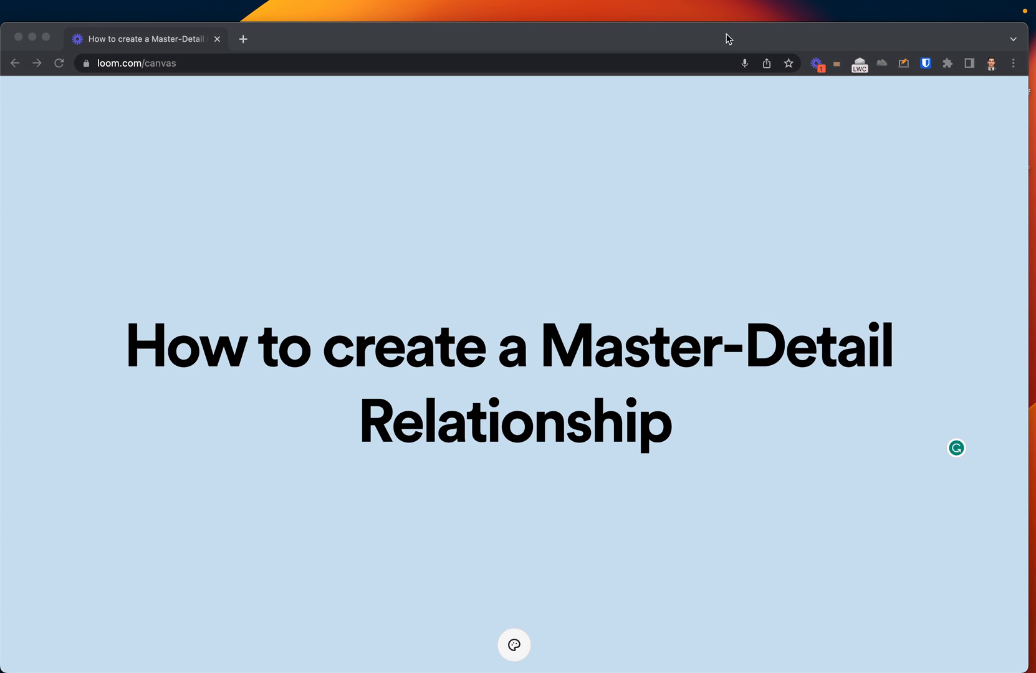
Return to Setup, open Schema Builder, and show its Elements list of objects and field types.
click(464, 38)
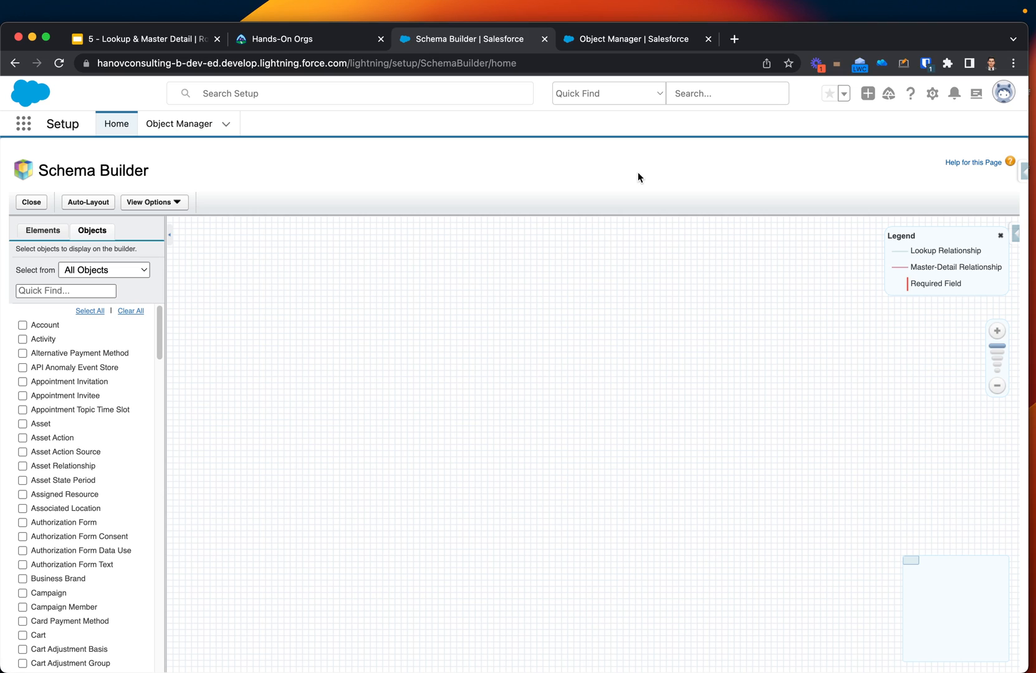
mouse_move(178, 123)
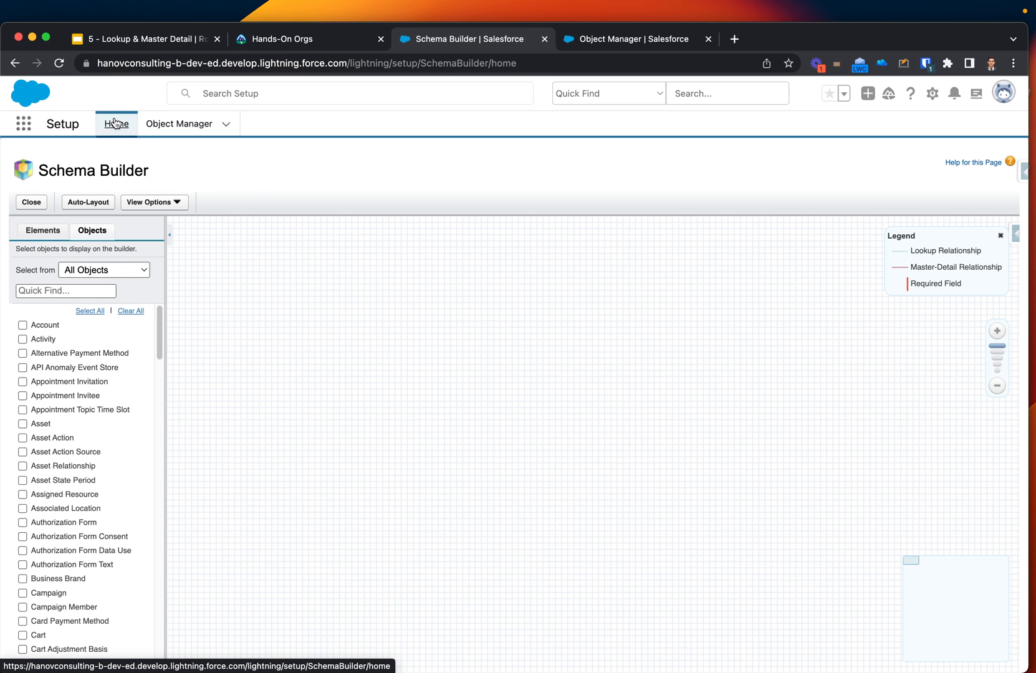
click(117, 124)
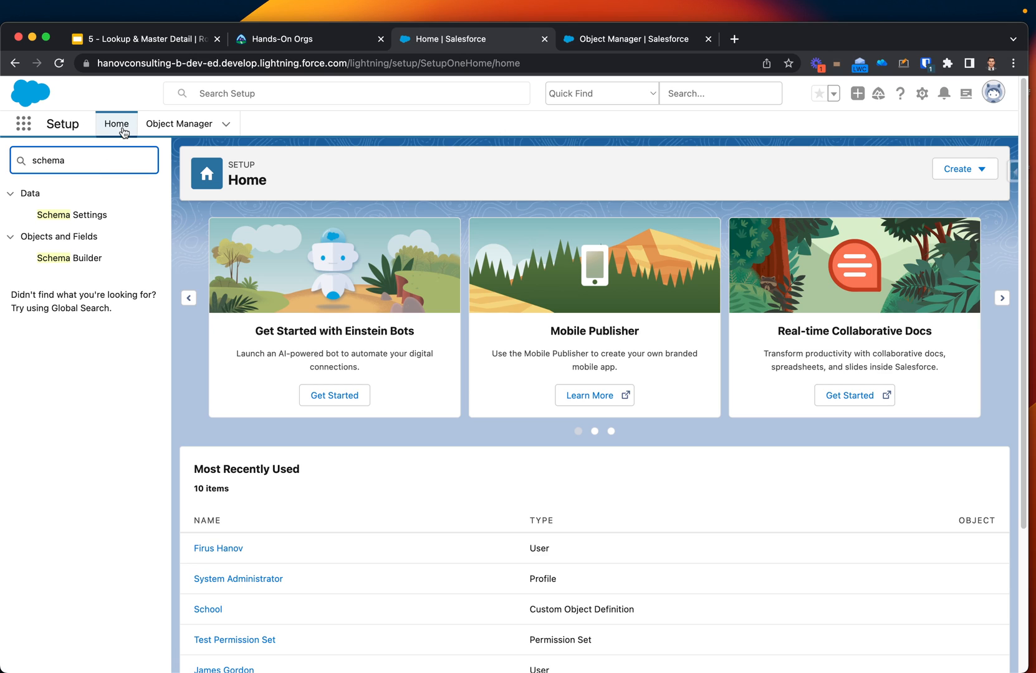
click(70, 258)
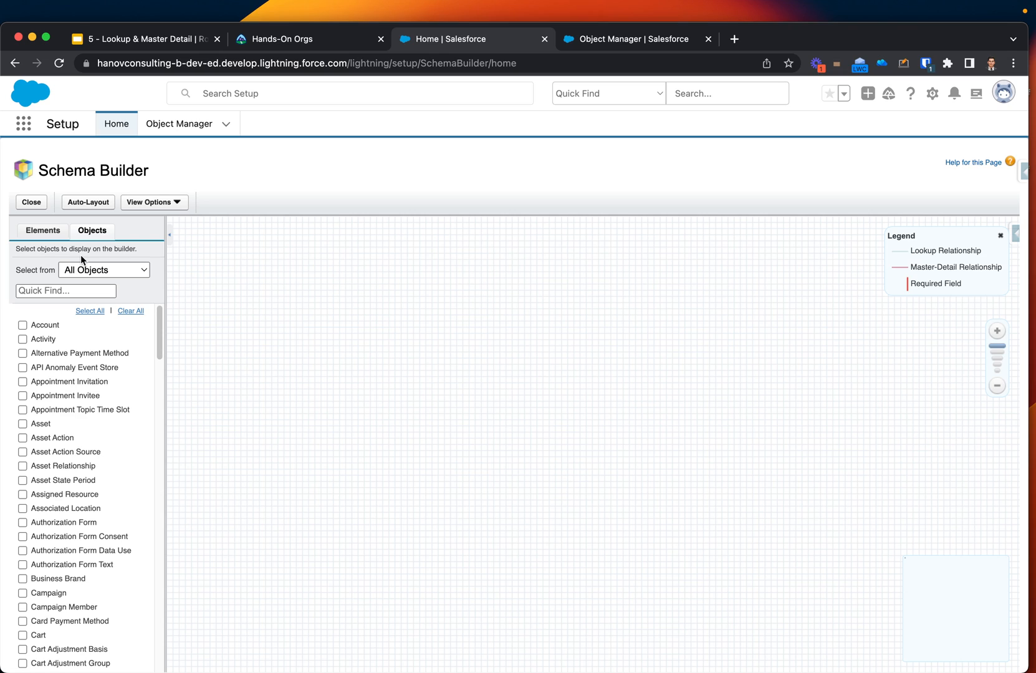
mouse_move(229, 269)
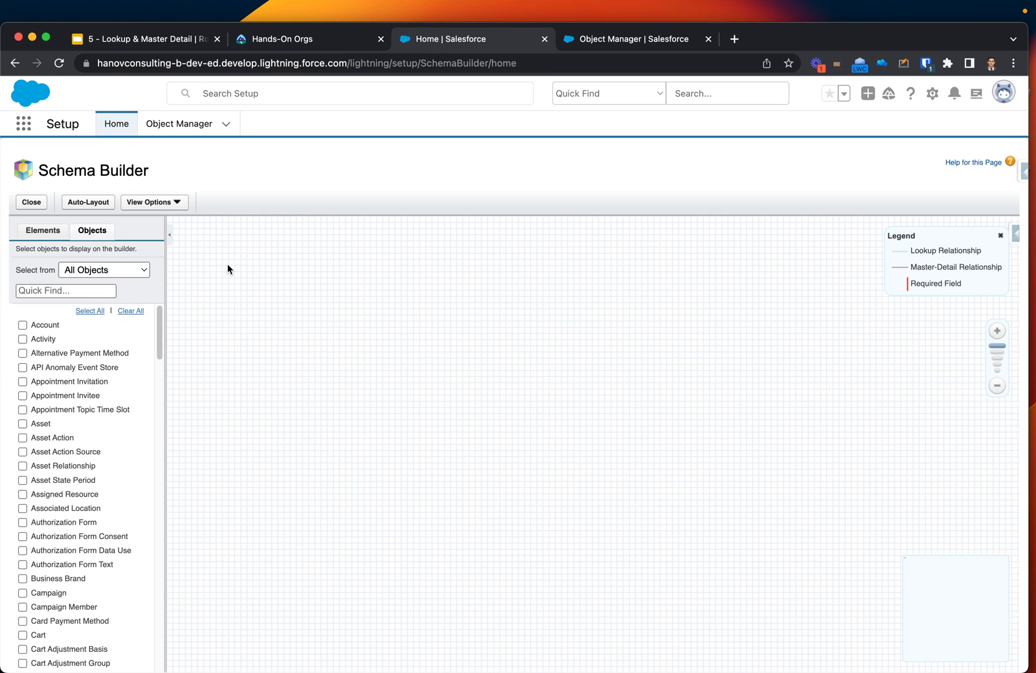
mouse_move(43, 231)
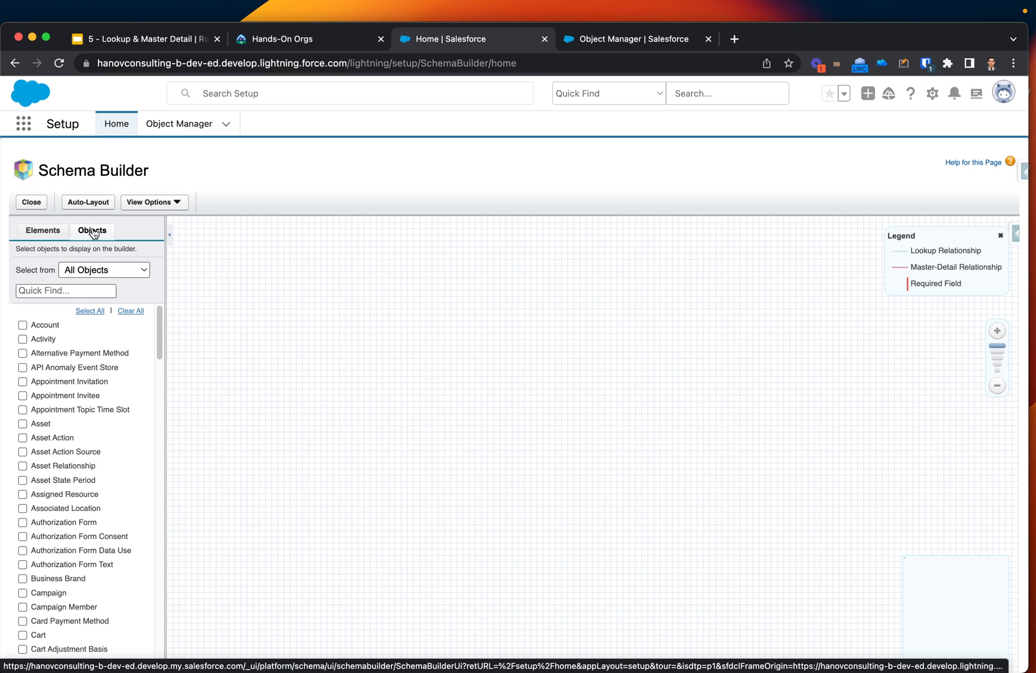
click(42, 231)
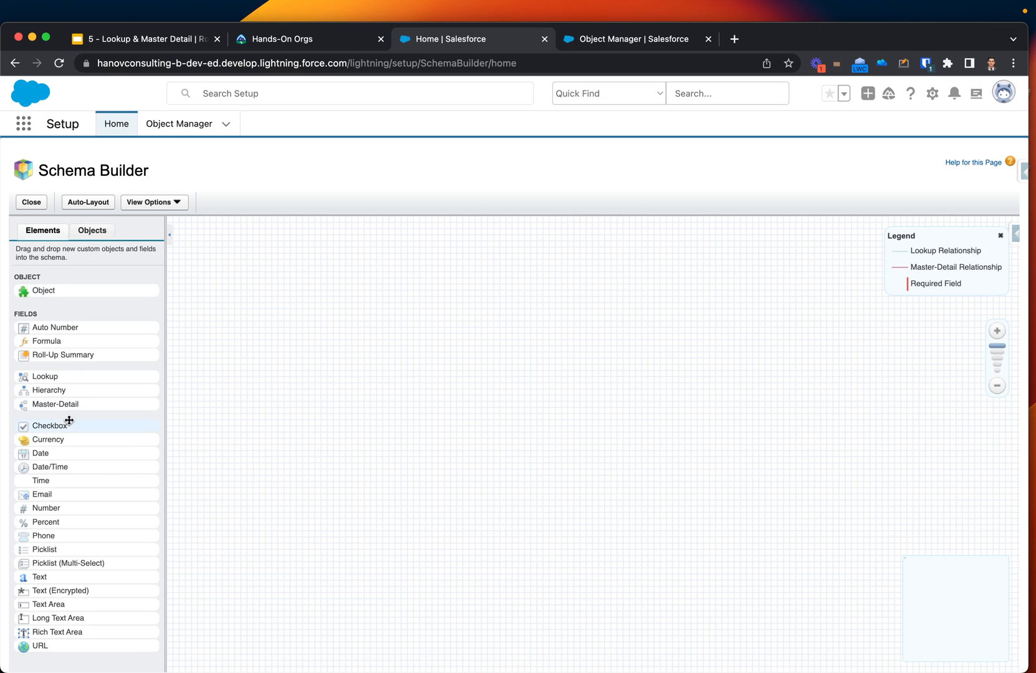
mouse_move(63, 302)
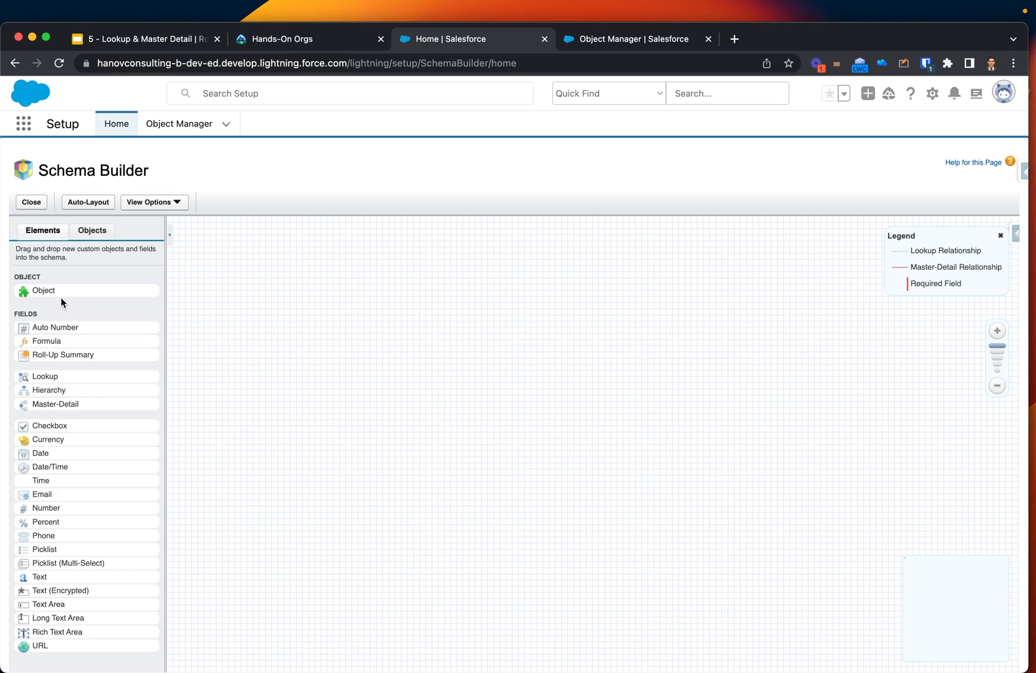
mouse_move(58, 295)
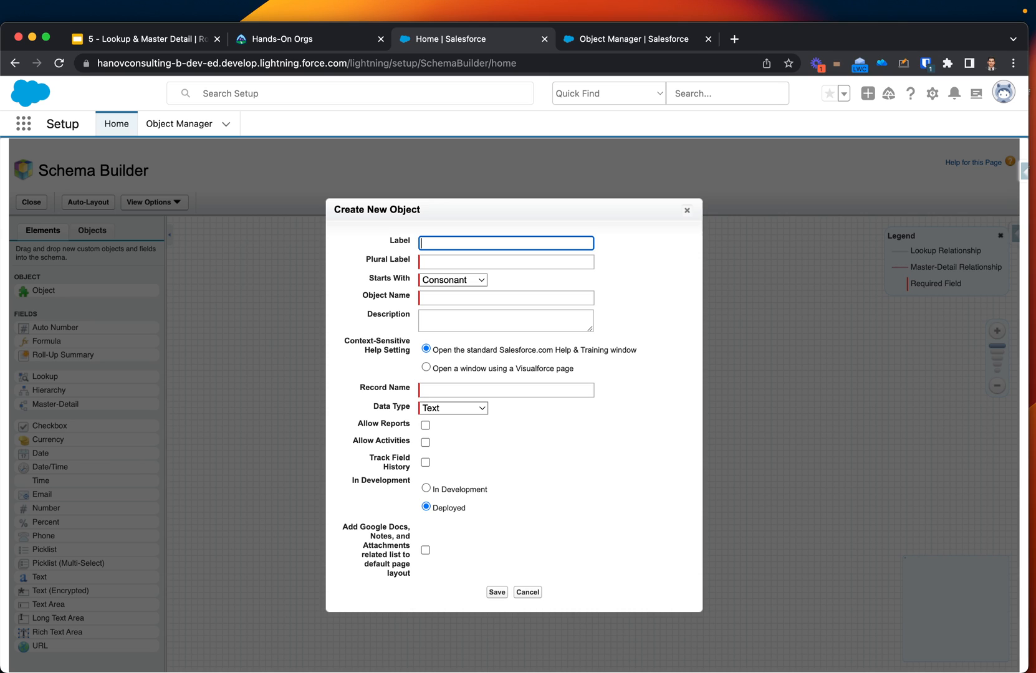
Create and save the Job object with plural Jobs and record name Job Name.
text(Job)
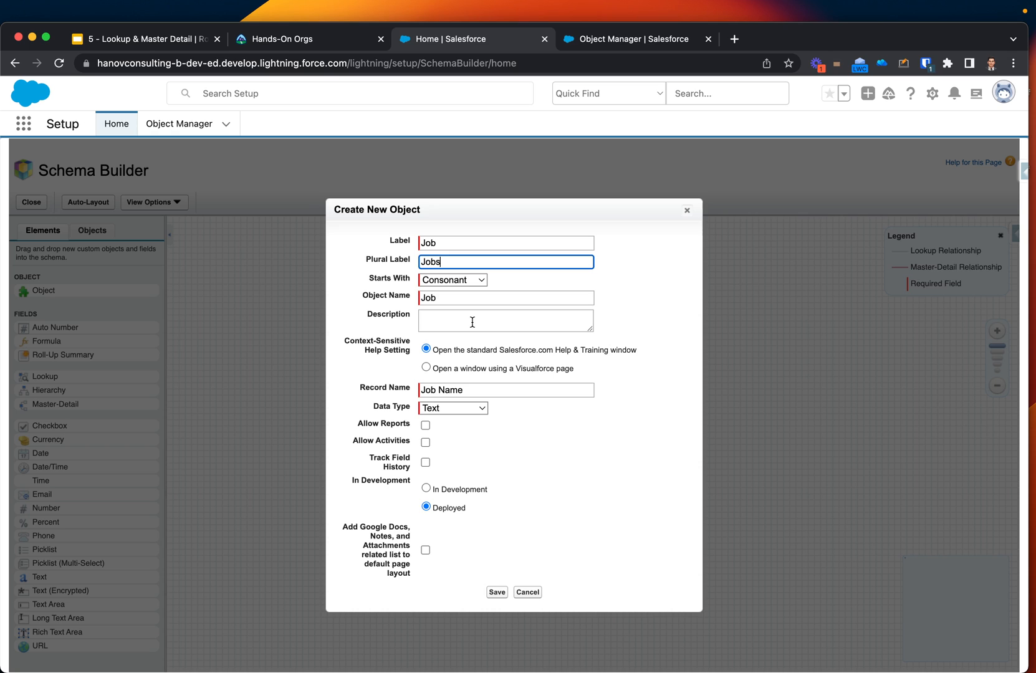
click(505, 320)
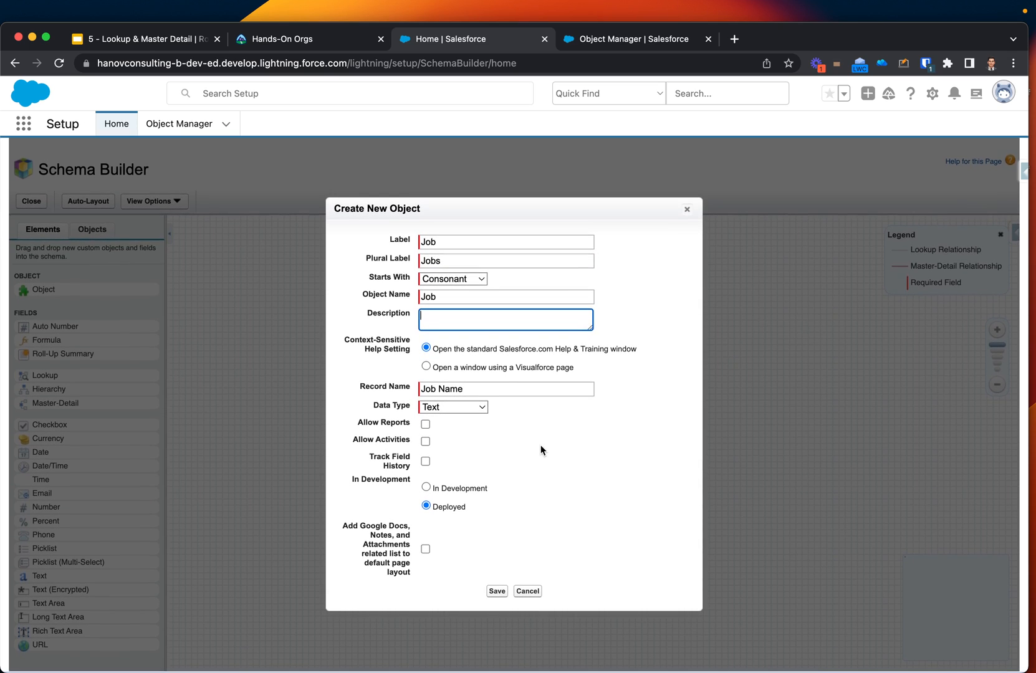
click(496, 591)
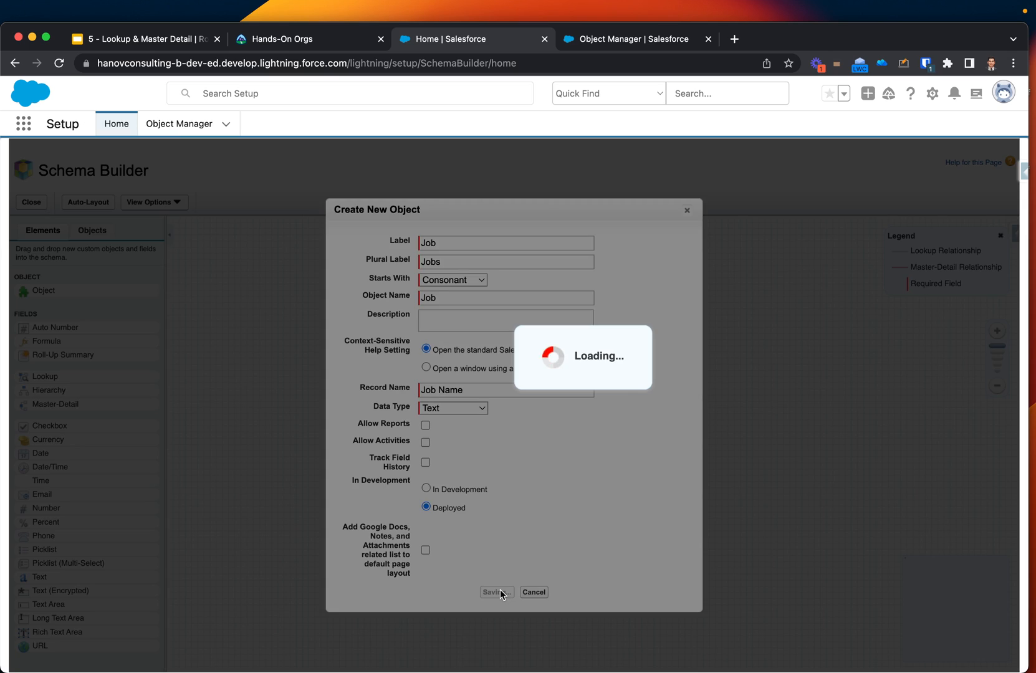
click(494, 592)
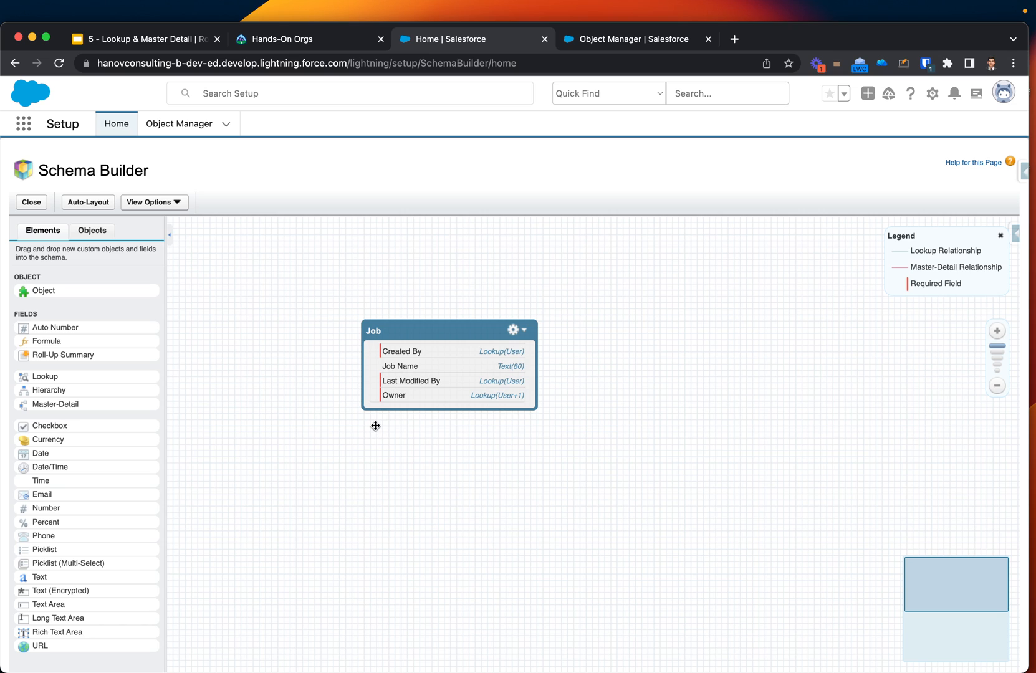
mouse_move(95, 293)
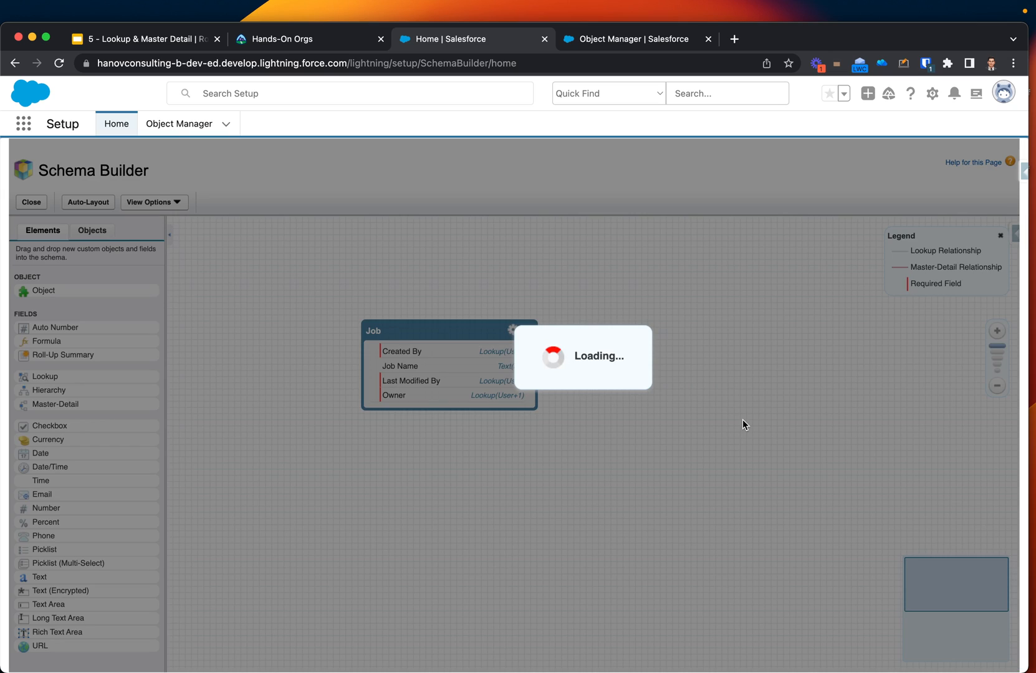
Create and save the Applicant object with record name Applicant Name.
text(App)
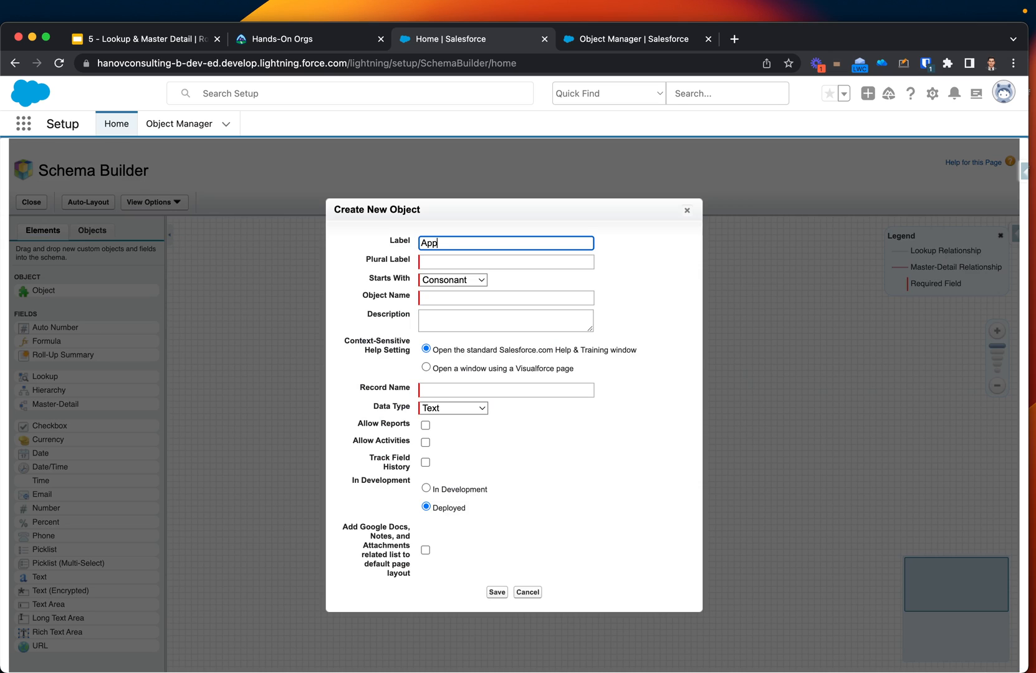
text(licant)
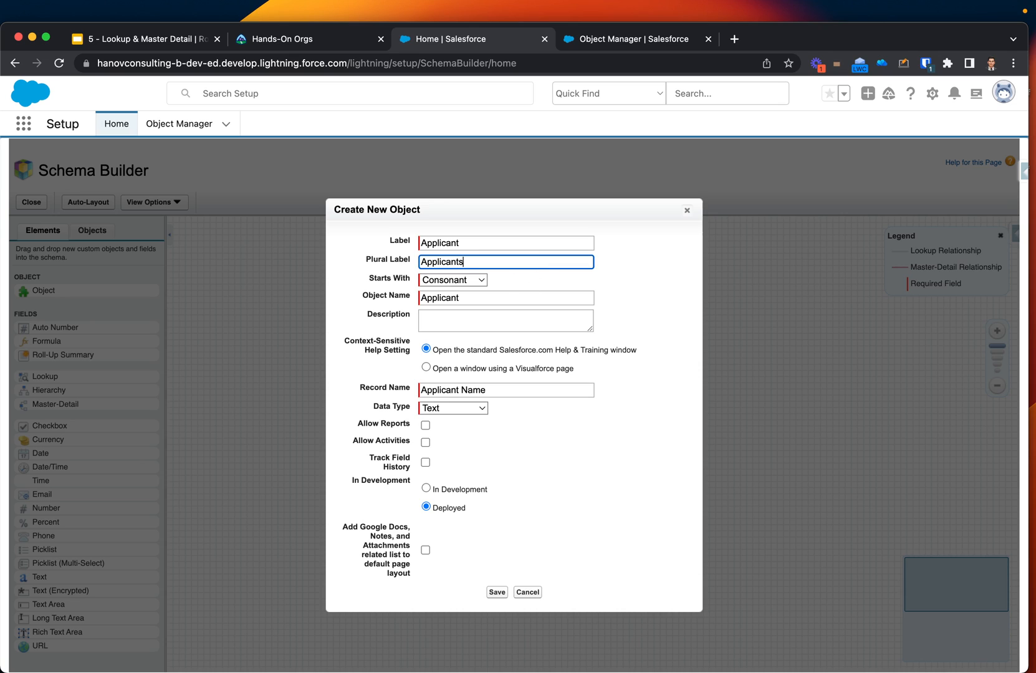
mouse_move(516, 283)
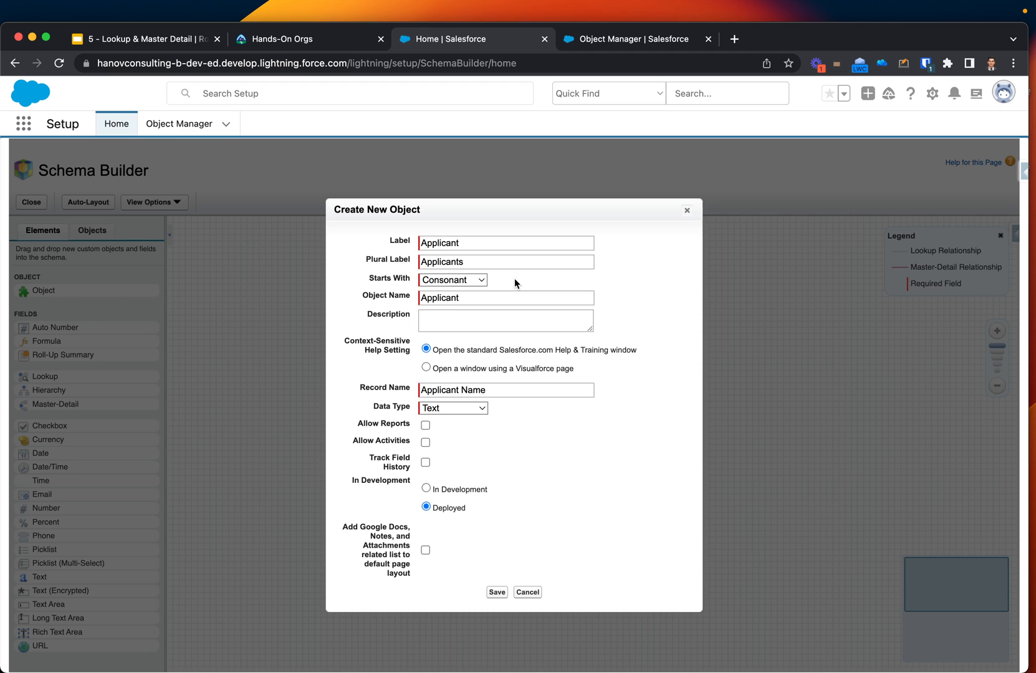
mouse_move(487, 604)
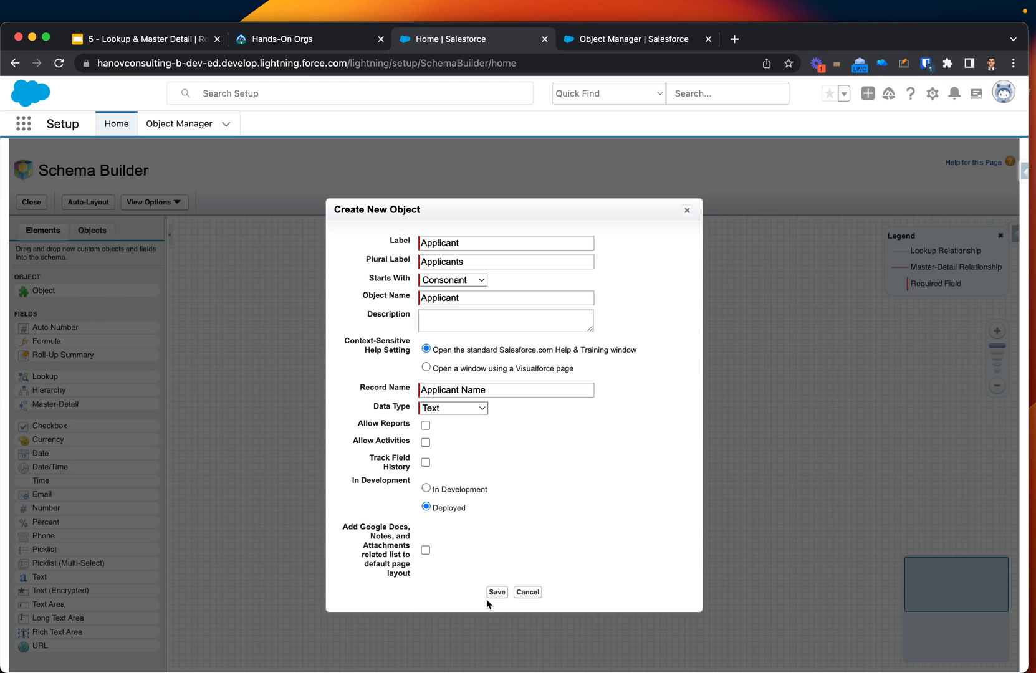
click(496, 592)
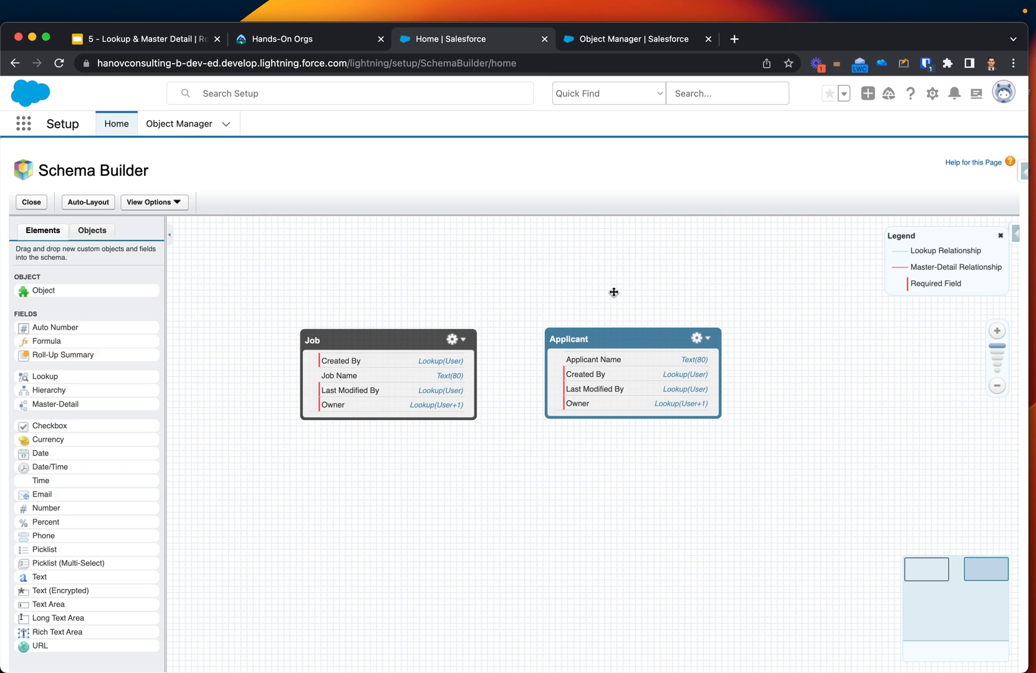
mouse_move(866, 91)
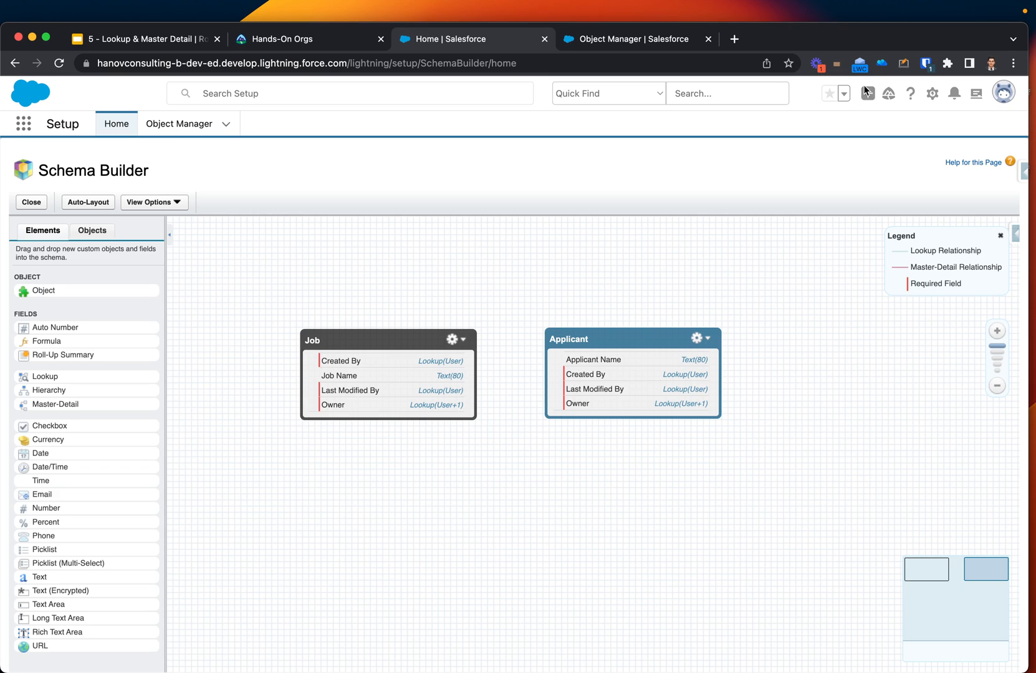
mouse_move(884, 80)
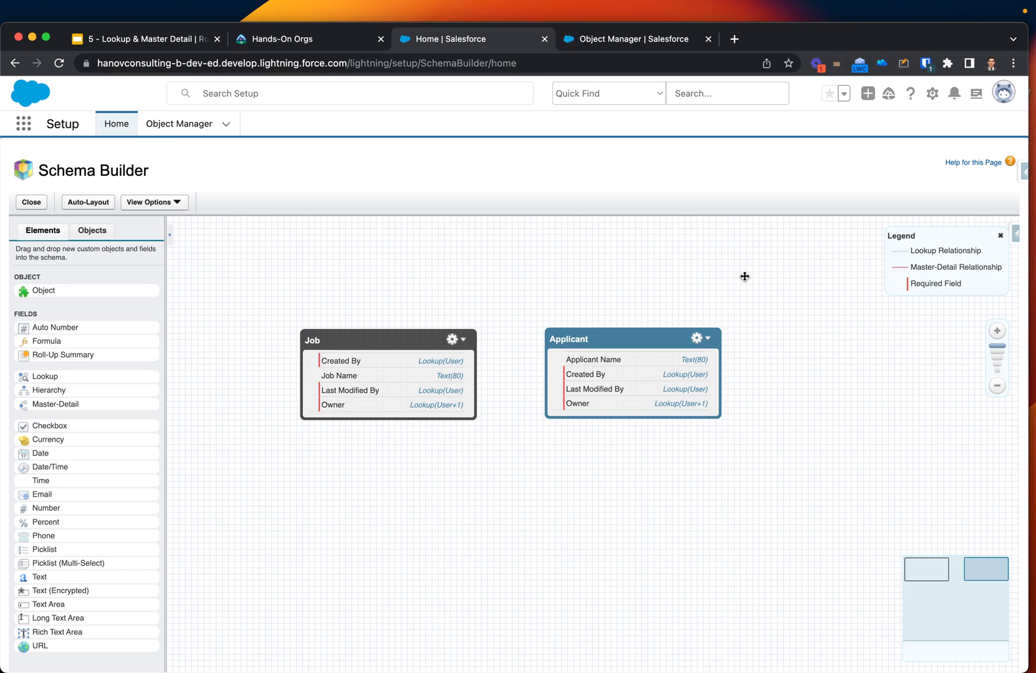
mouse_move(591, 346)
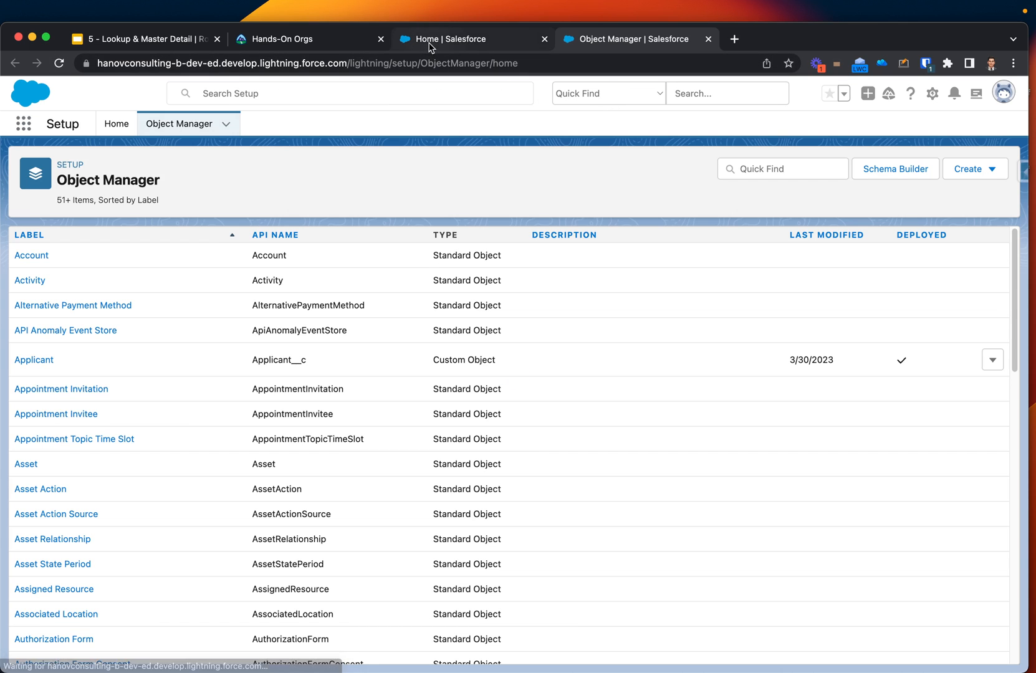
Find Applicant in Object Manager and start a new custom field from Fields & Relationships.
text(Applican)
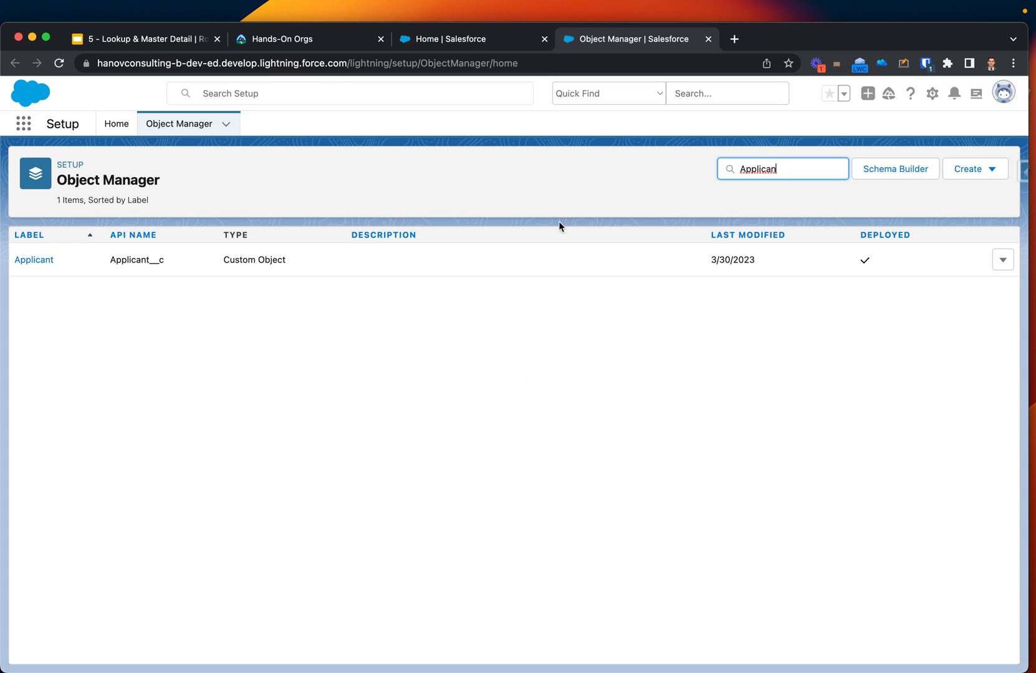
click(33, 260)
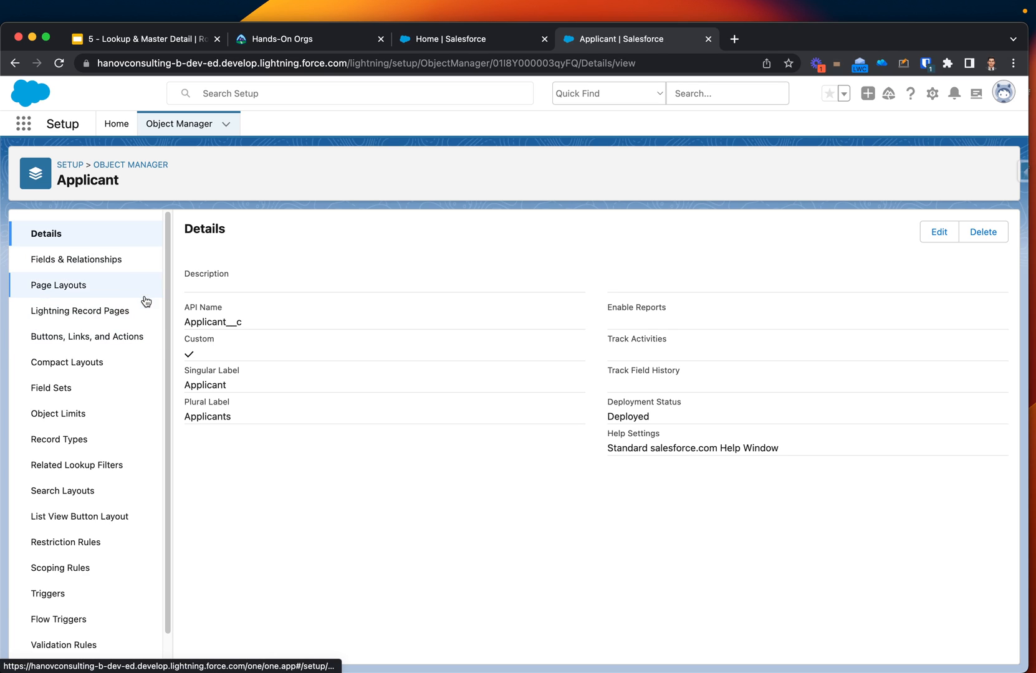
click(75, 259)
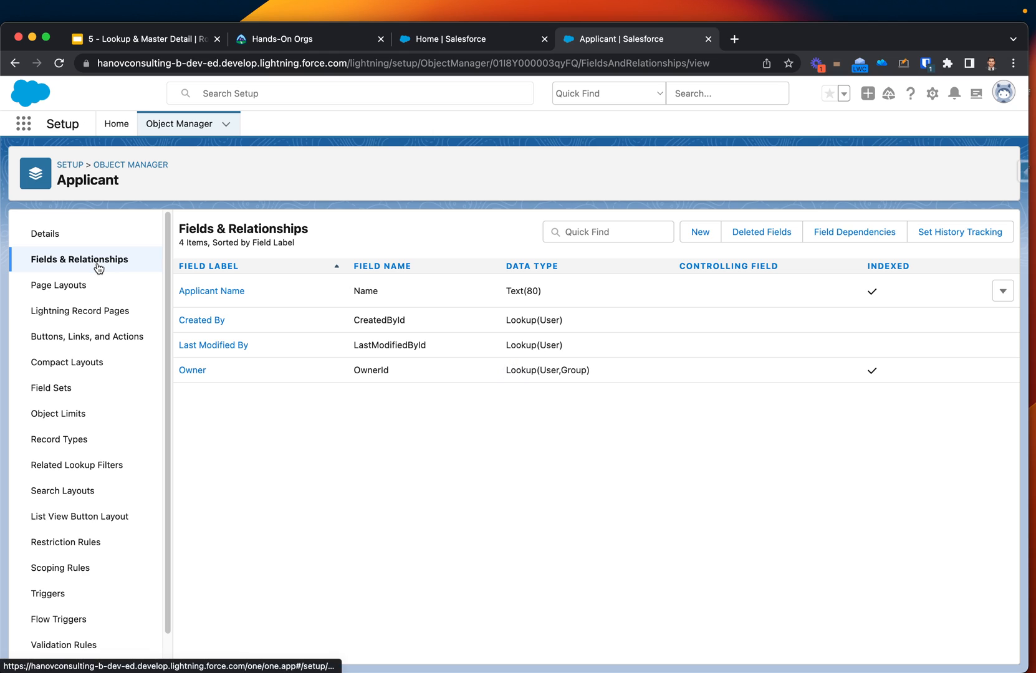
mouse_move(250, 438)
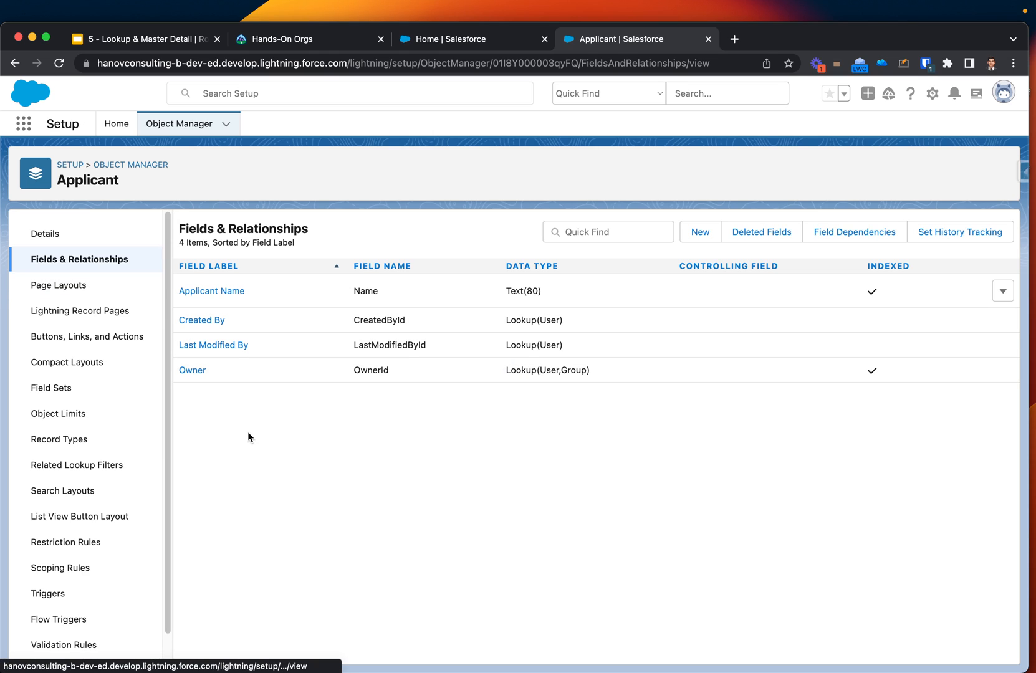
mouse_move(643, 226)
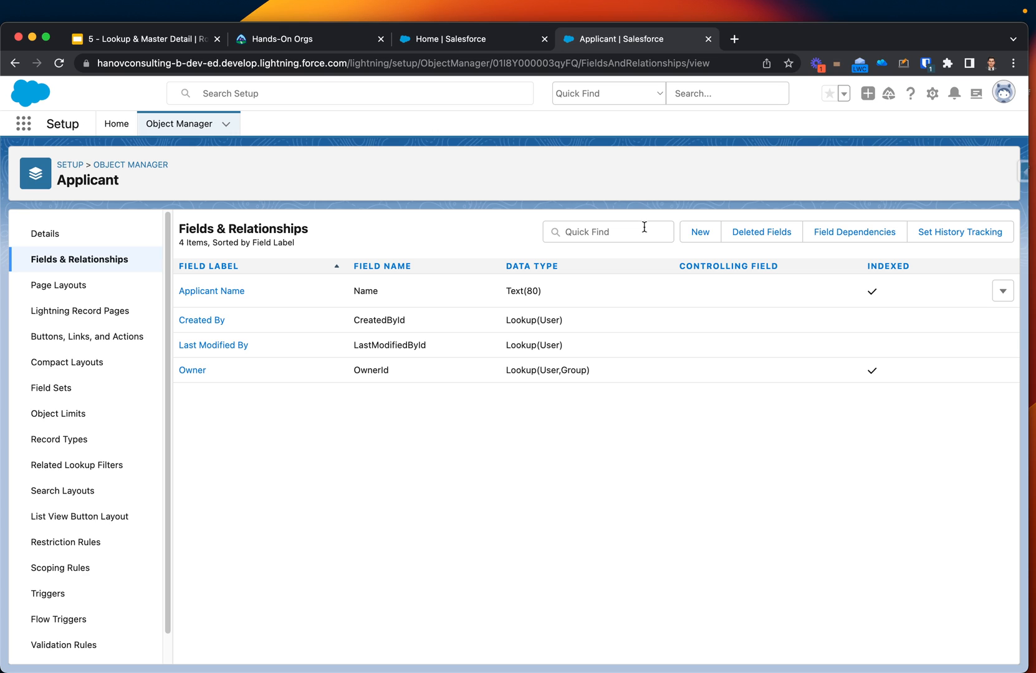
click(699, 232)
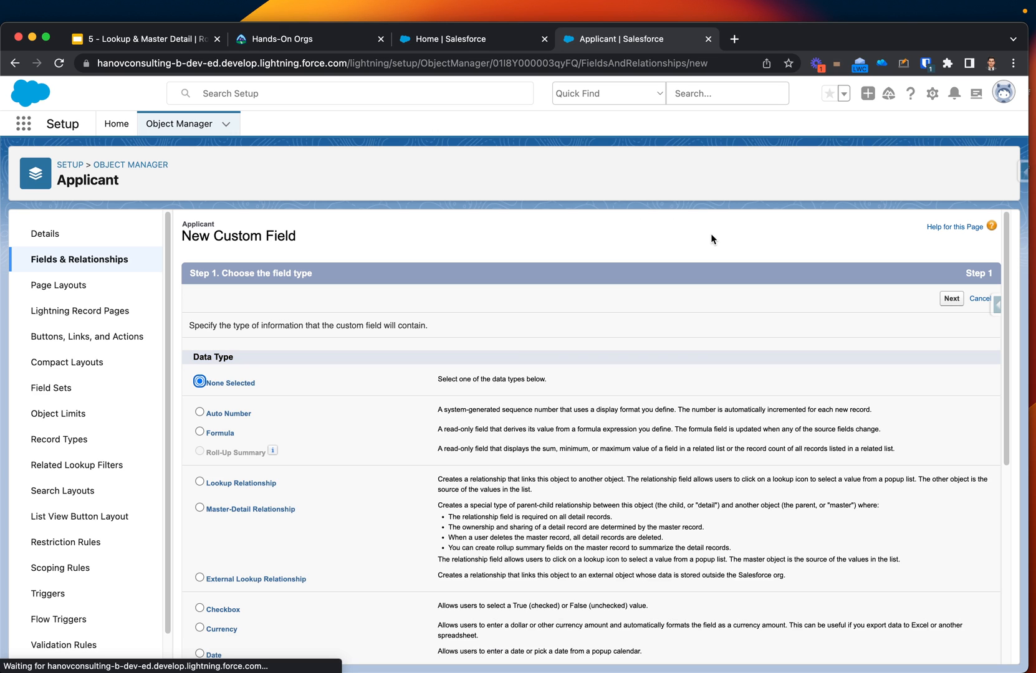
Choose Master-Detail Relationship as the new Applicant field's data type.
scroll(down, 3)
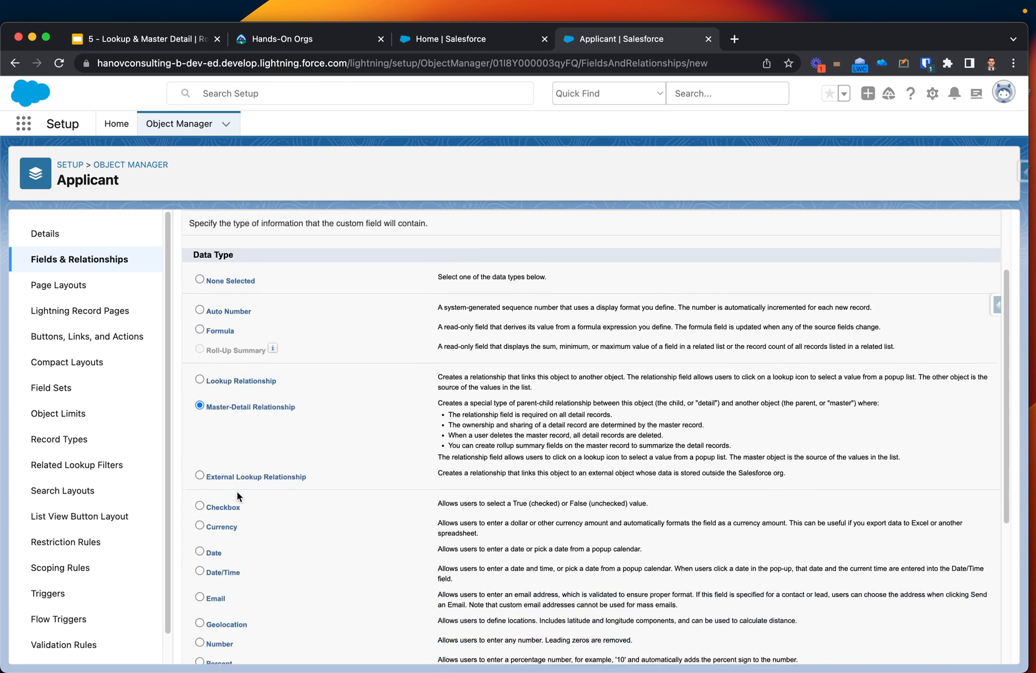
scroll(down, 3)
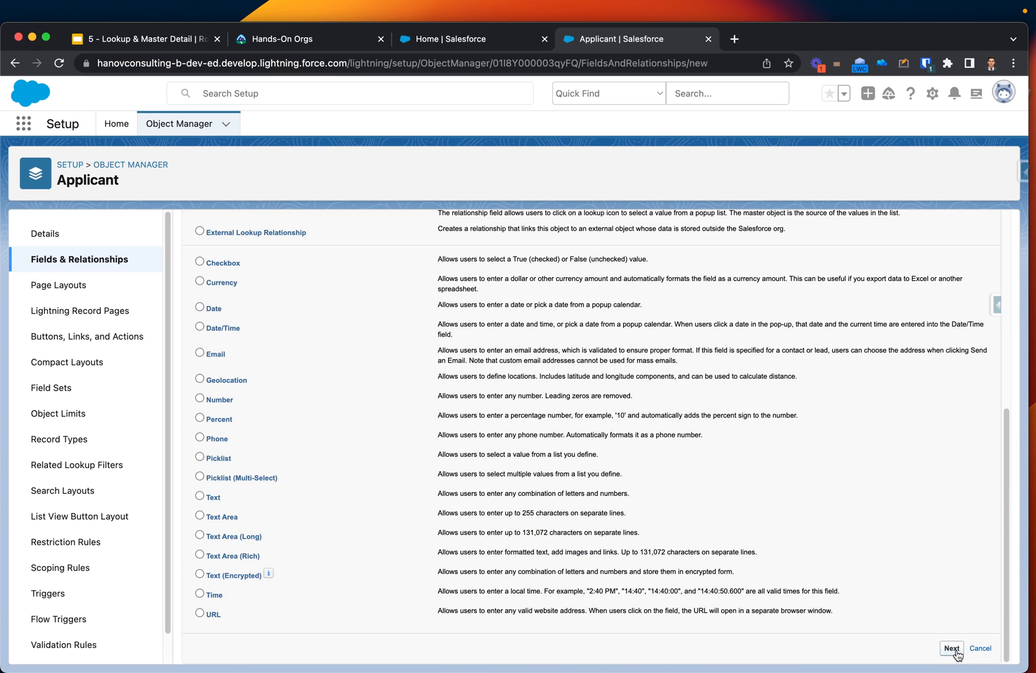
click(949, 649)
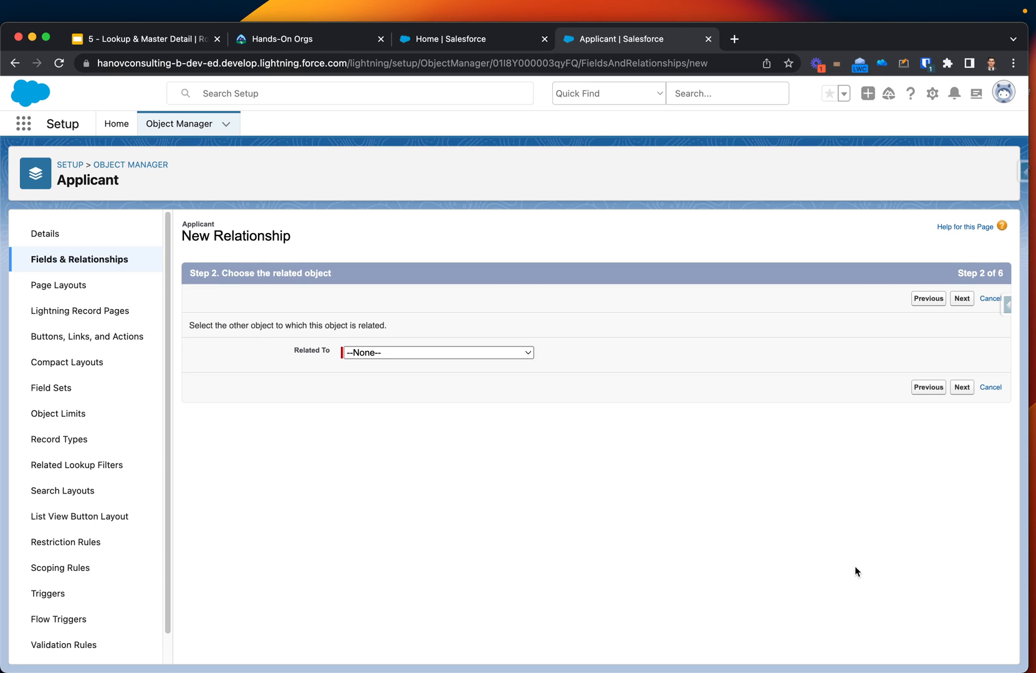
mouse_move(433, 386)
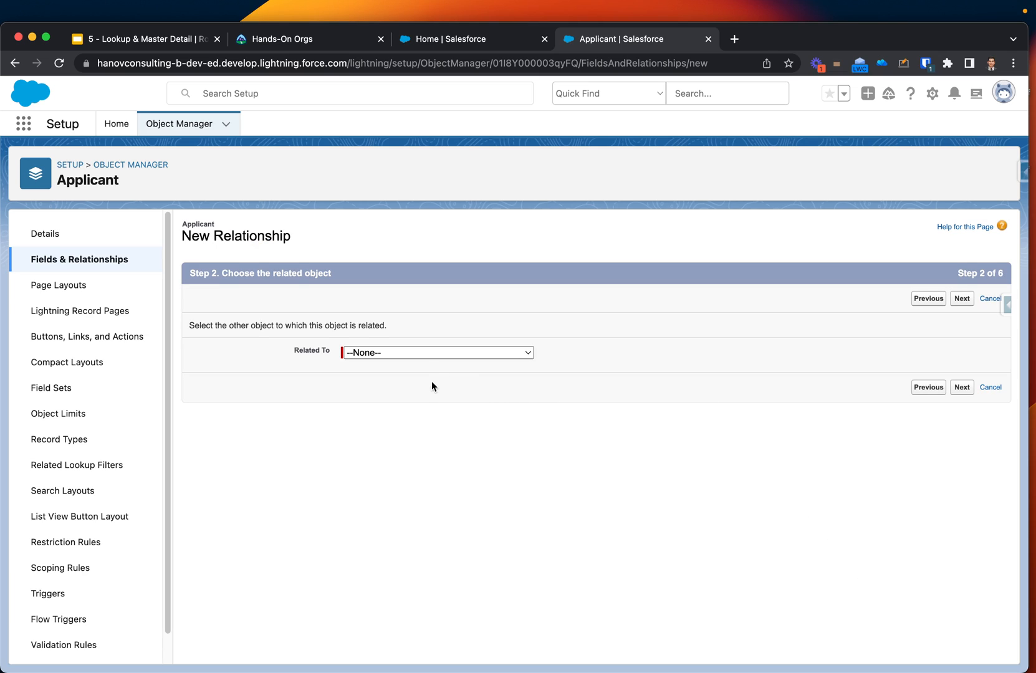
Relate the field to Job and save it with default security and Applicant Layout settings.
click(438, 352)
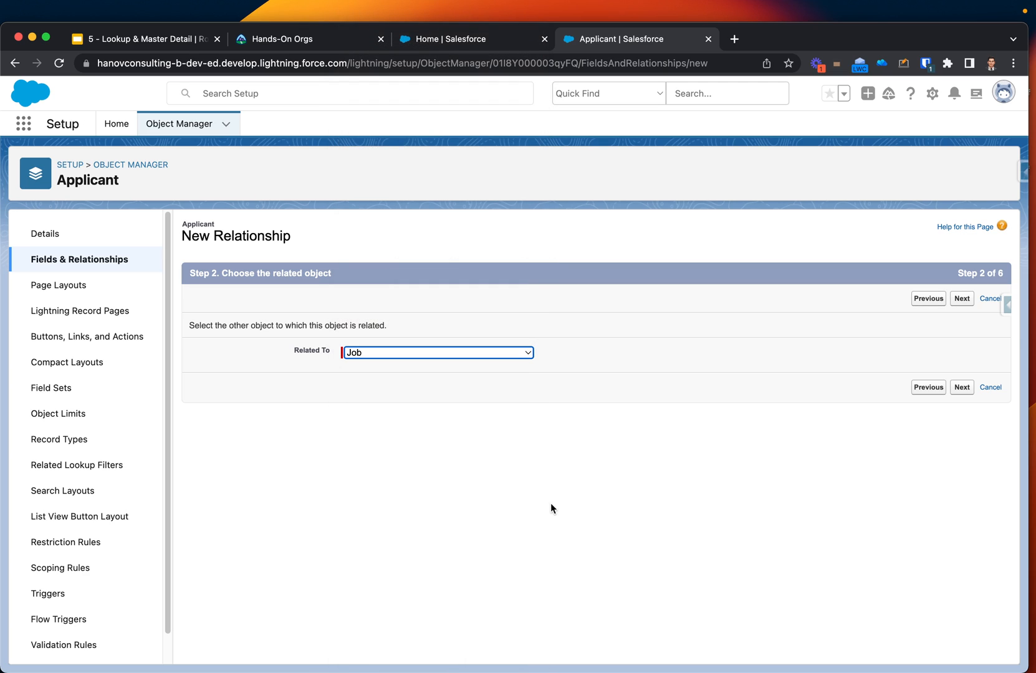
mouse_move(962, 387)
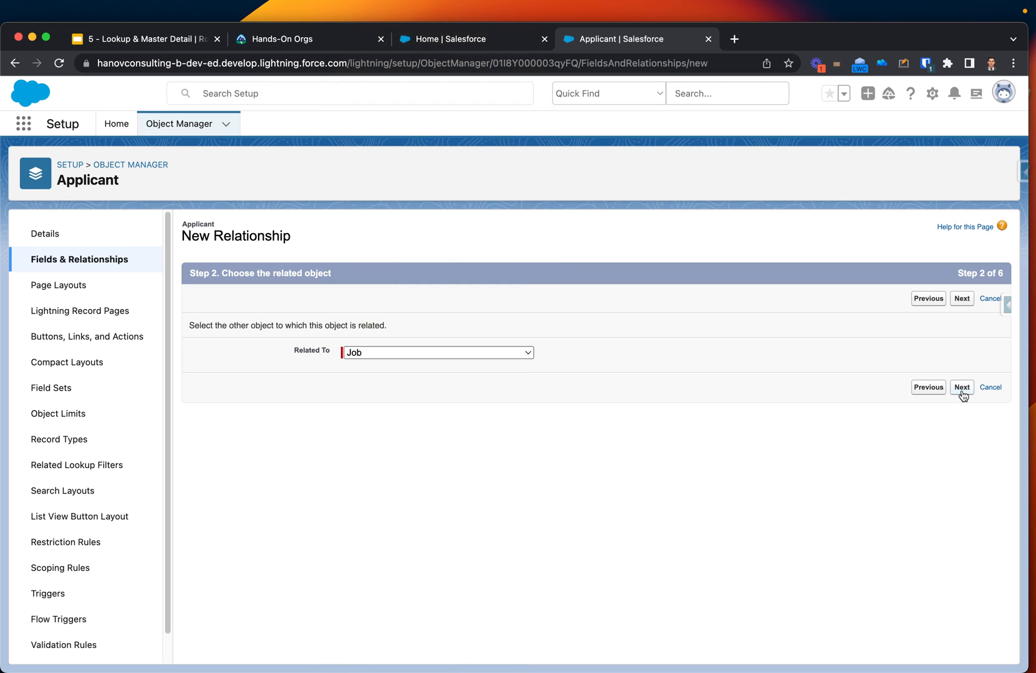
click(961, 387)
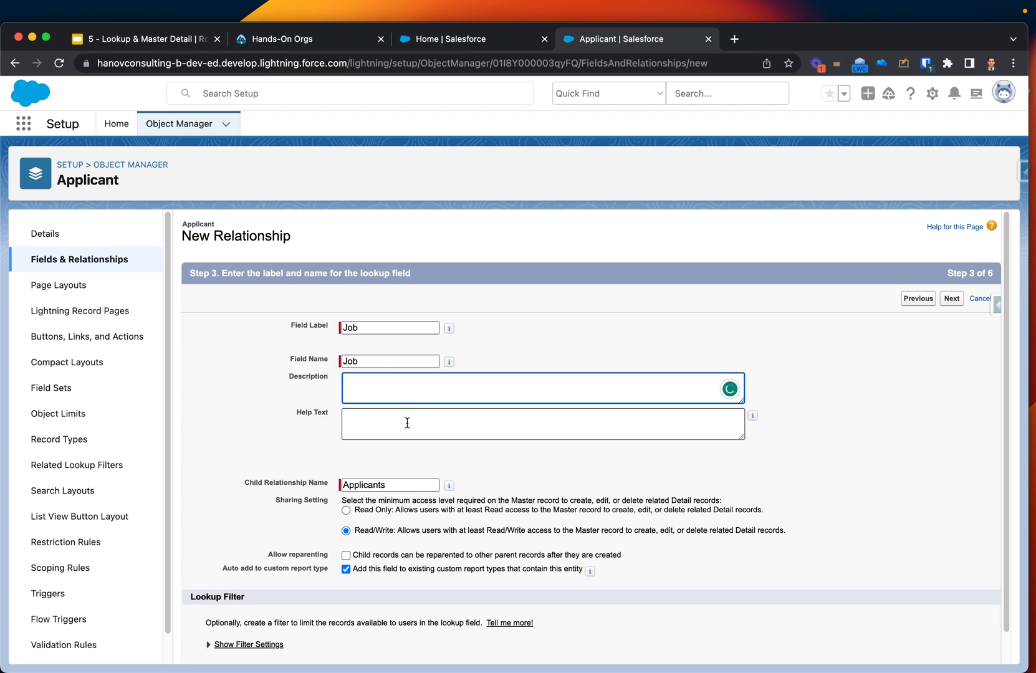
scroll(up, 3)
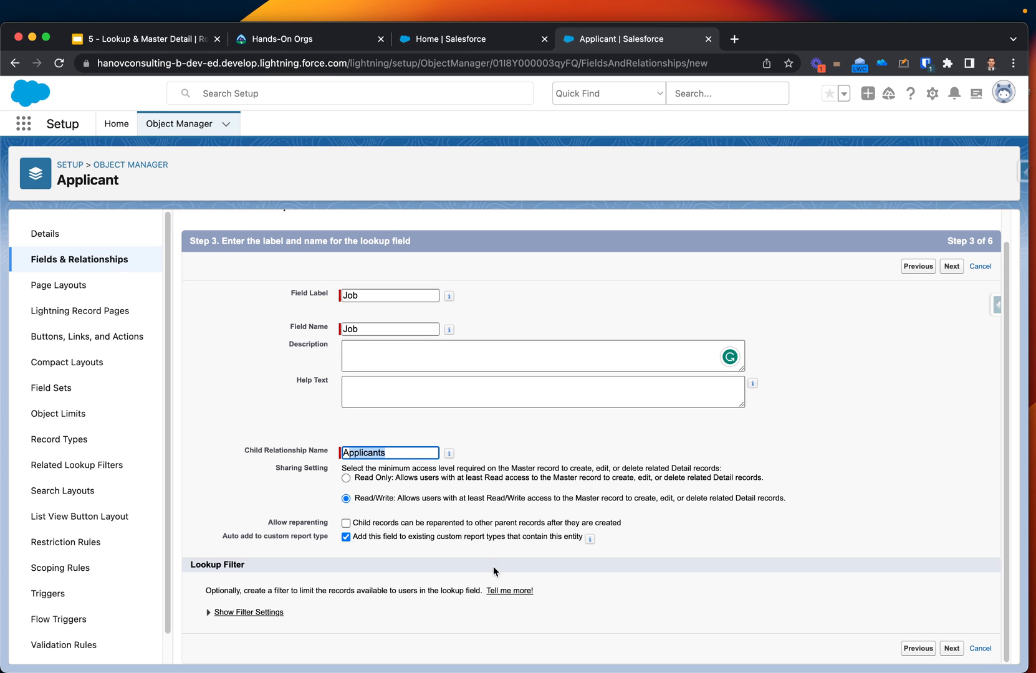
mouse_move(863, 558)
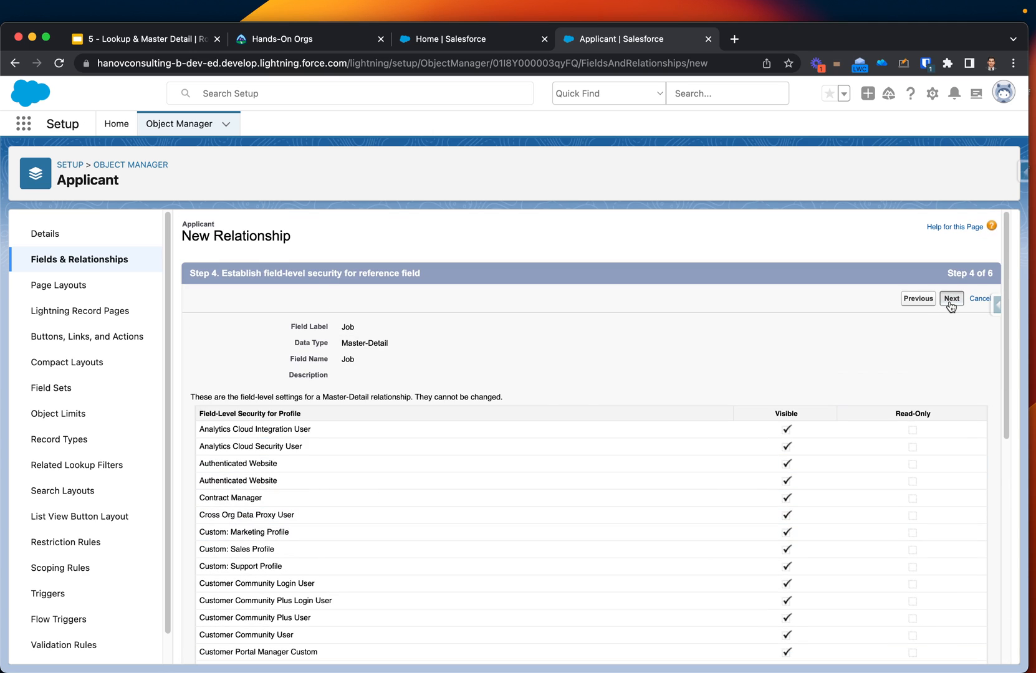
click(951, 297)
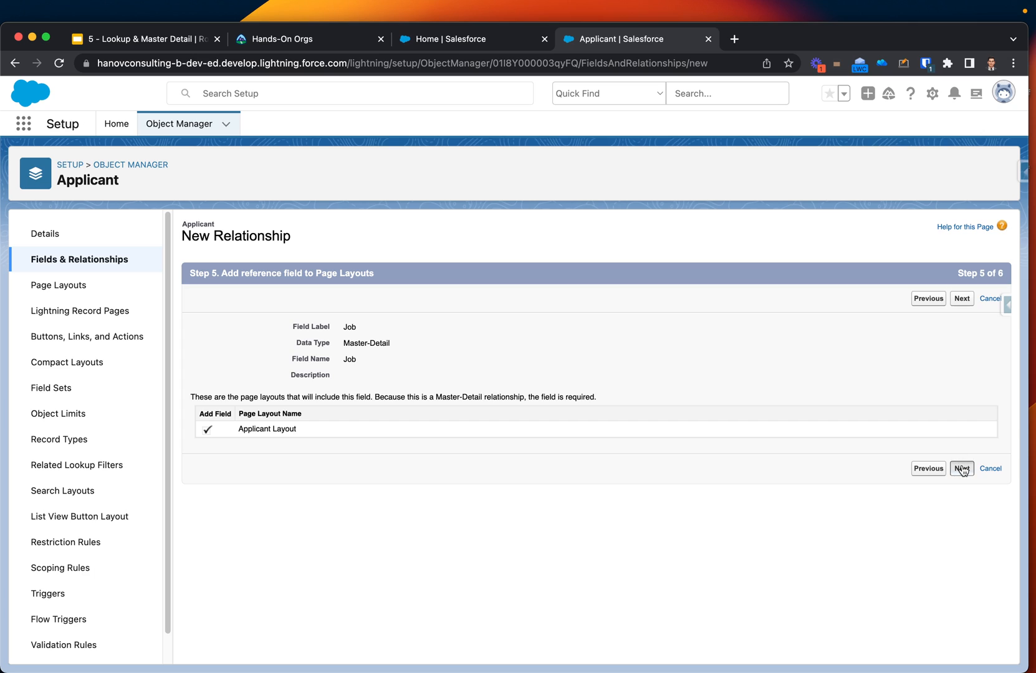
click(961, 468)
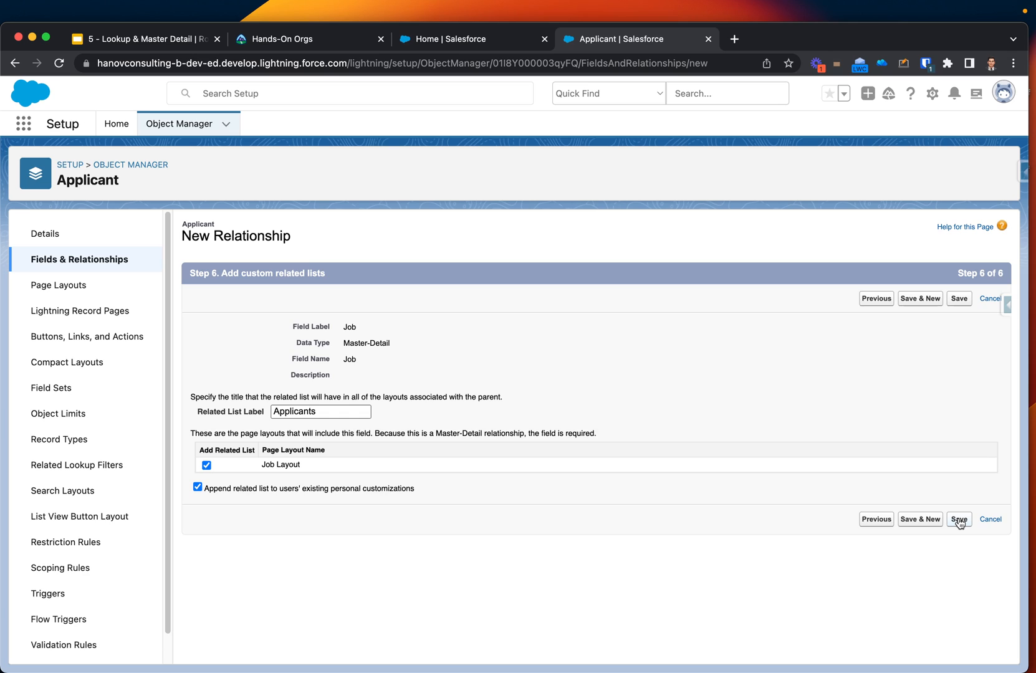
click(958, 519)
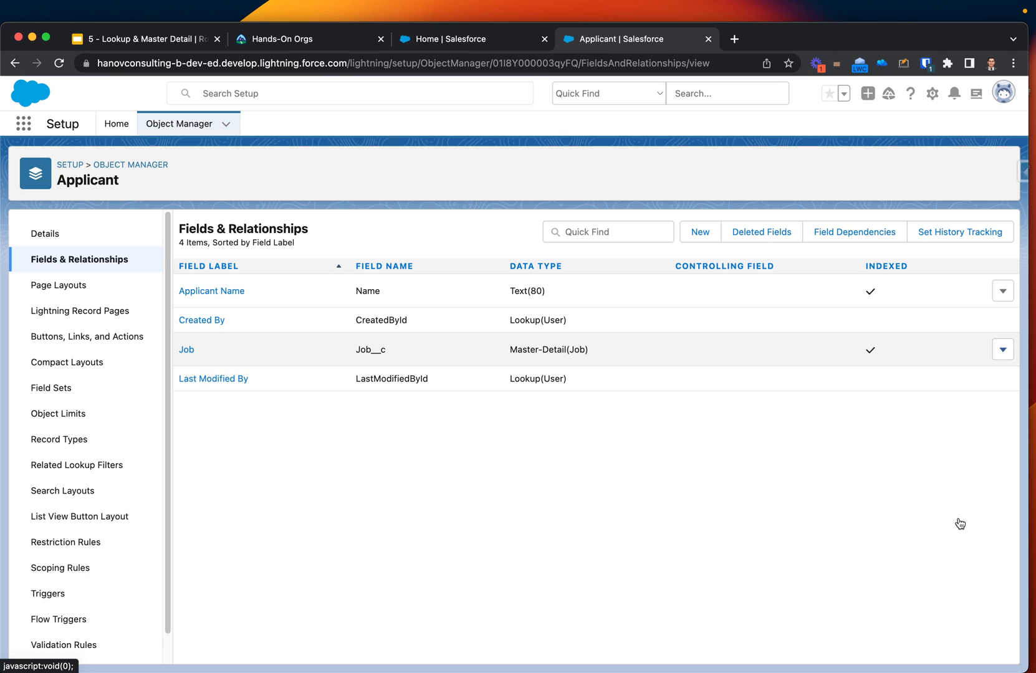
mouse_move(892, 408)
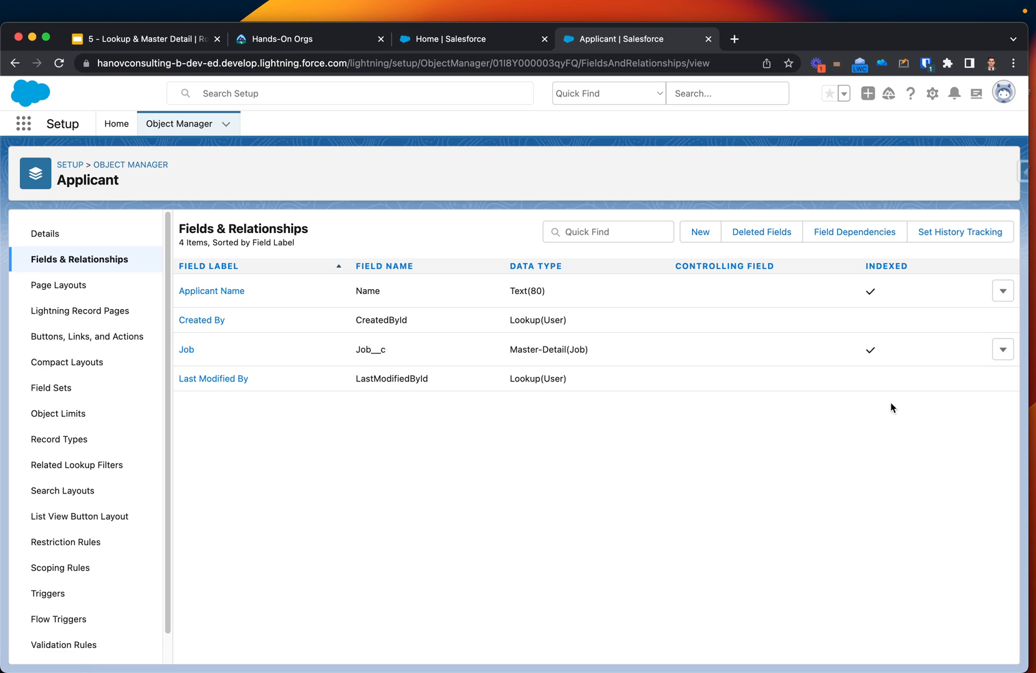
mouse_move(855, 355)
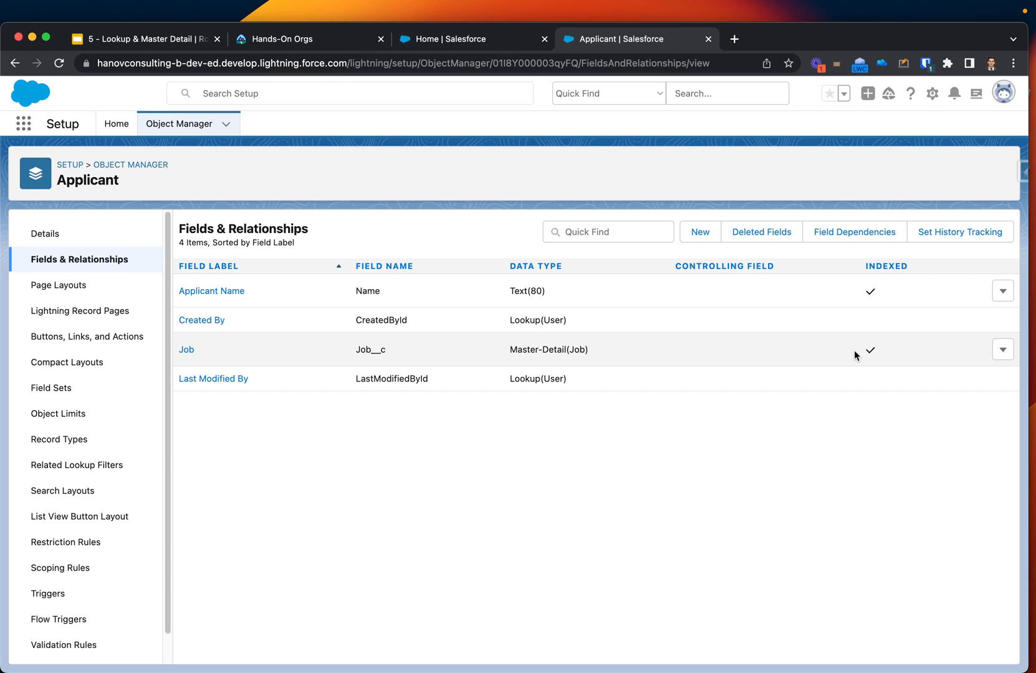
mouse_move(769, 146)
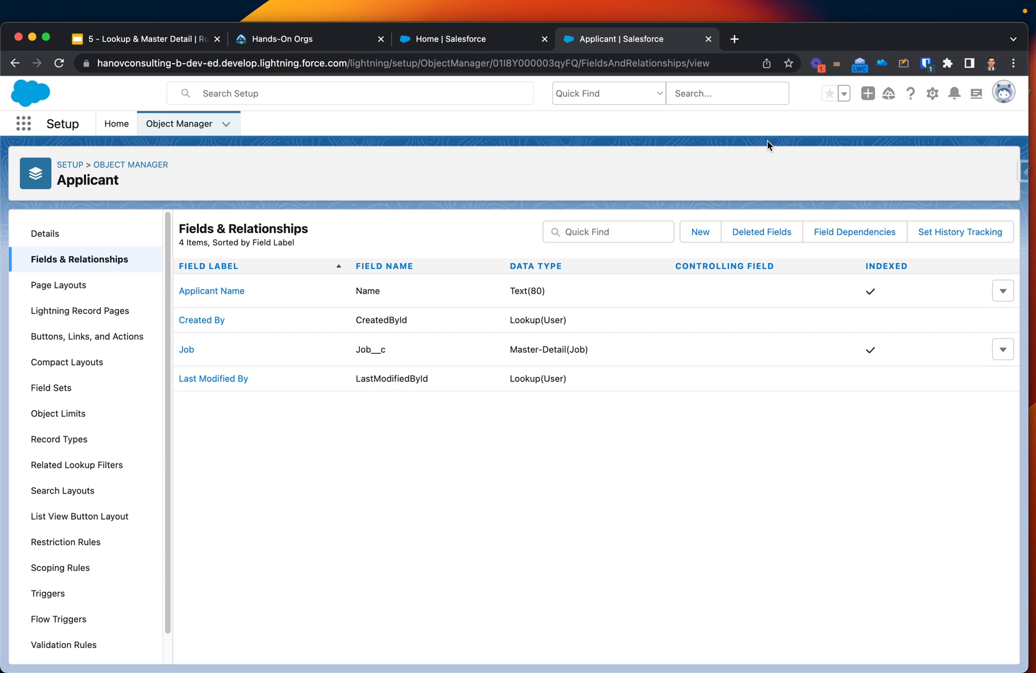
click(473, 38)
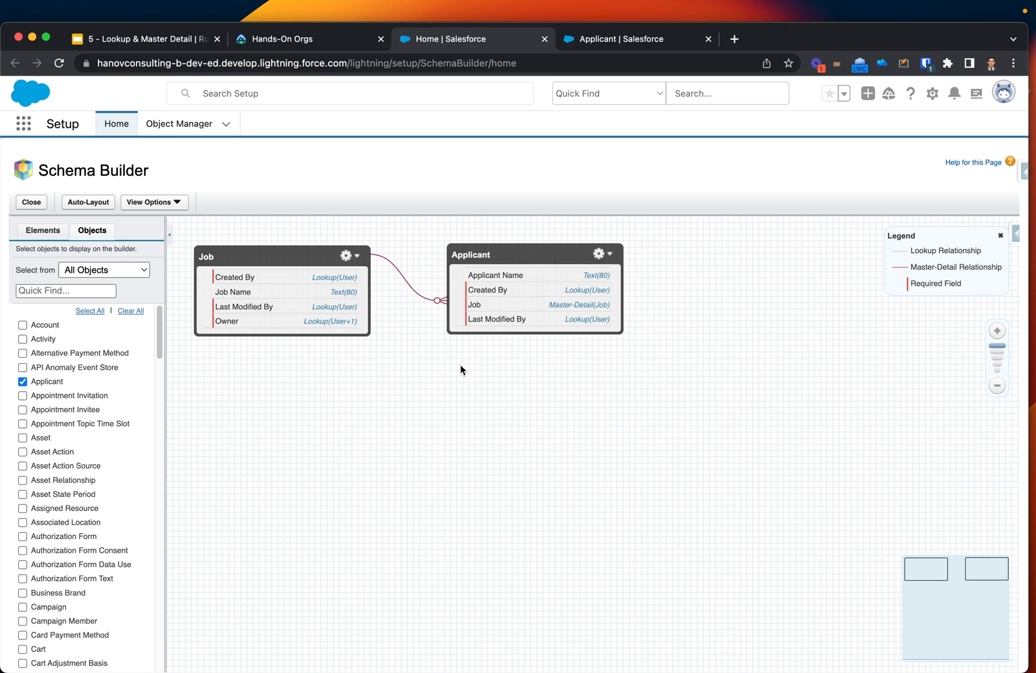
mouse_move(462, 350)
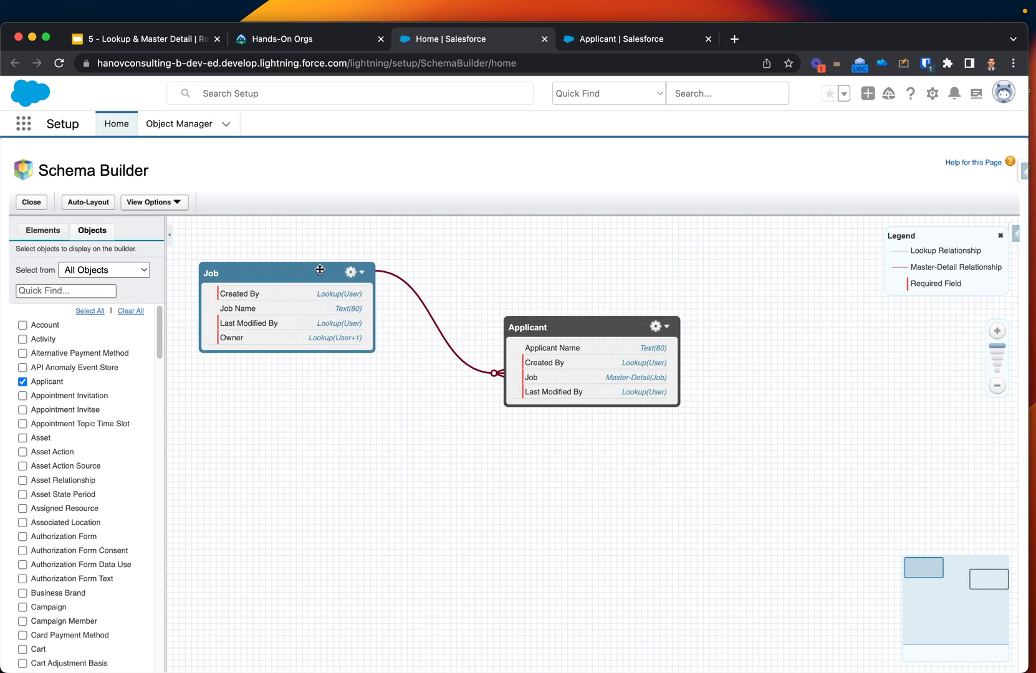
Drag the Job box to a new position on the Schema Builder canvas.
drag(527, 327, 555, 259)
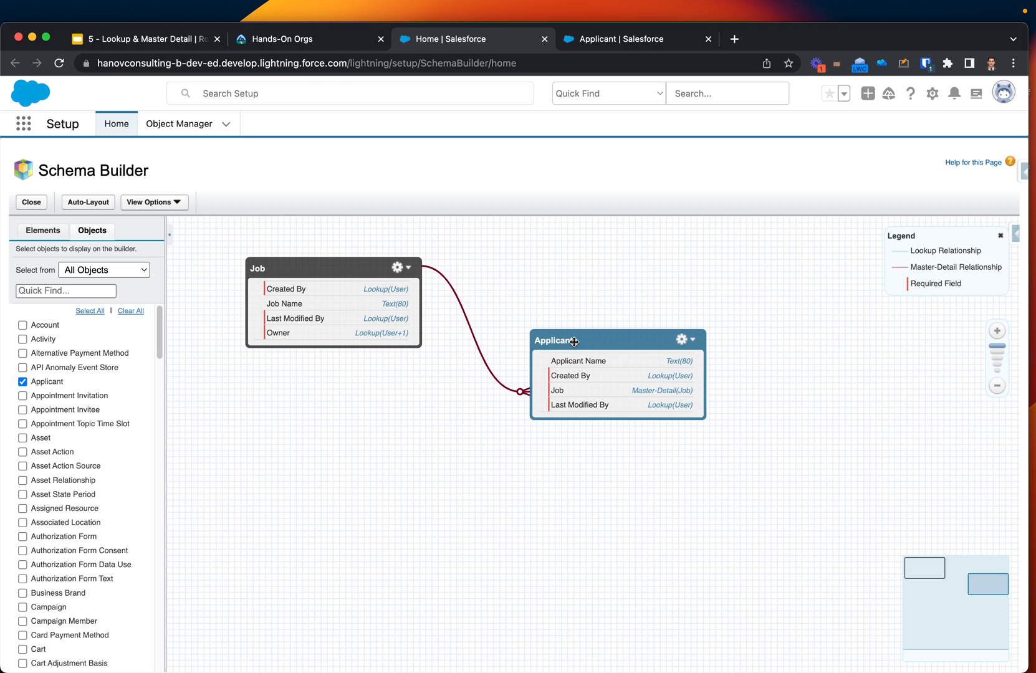
mouse_move(510, 410)
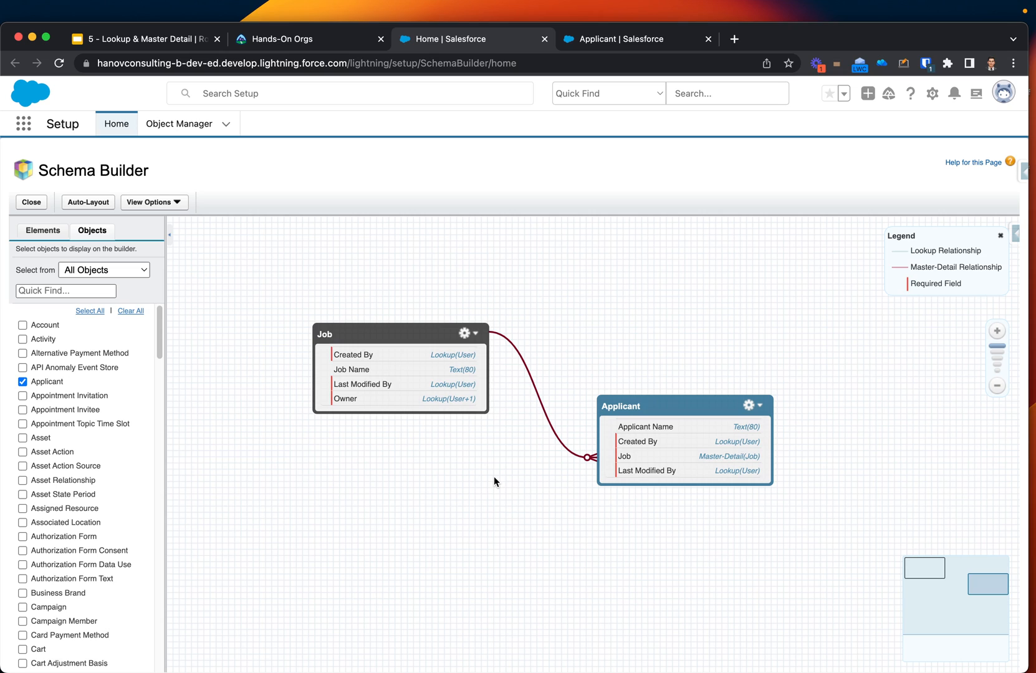
mouse_move(633, 155)
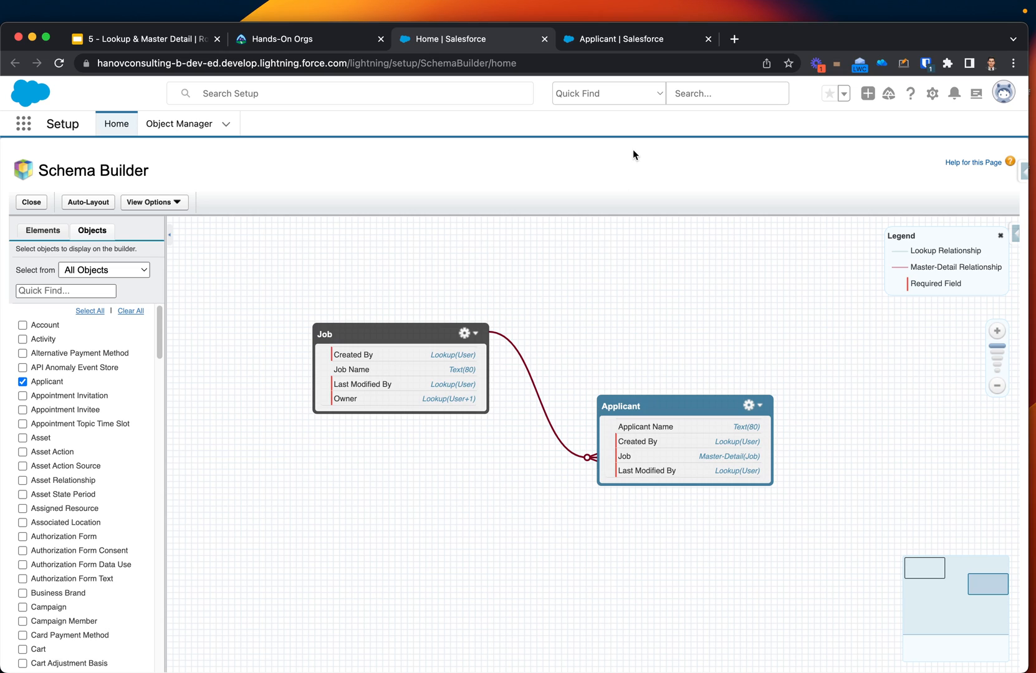